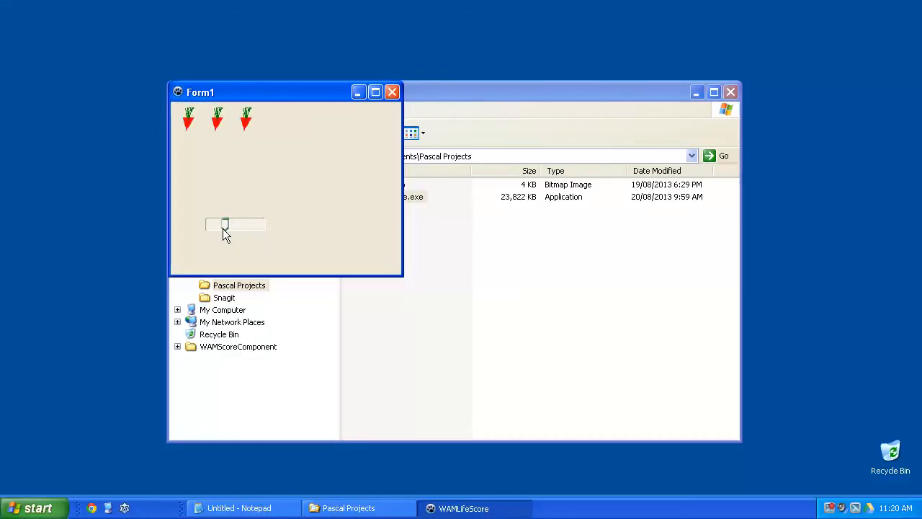
Drag the score slider right so the row of arrows grows to eight, then nudge it back slightly.
left_click_drag(225, 223, 251, 224)
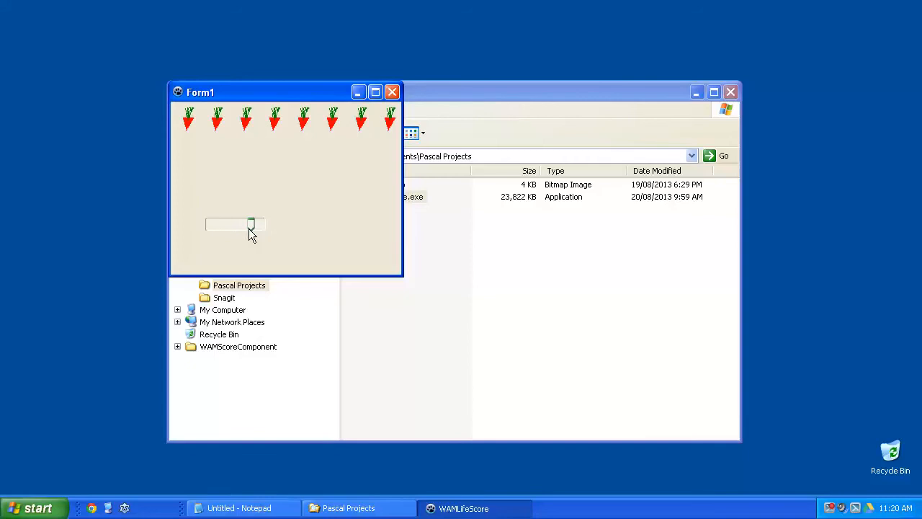
left_click_drag(251, 223, 213, 223)
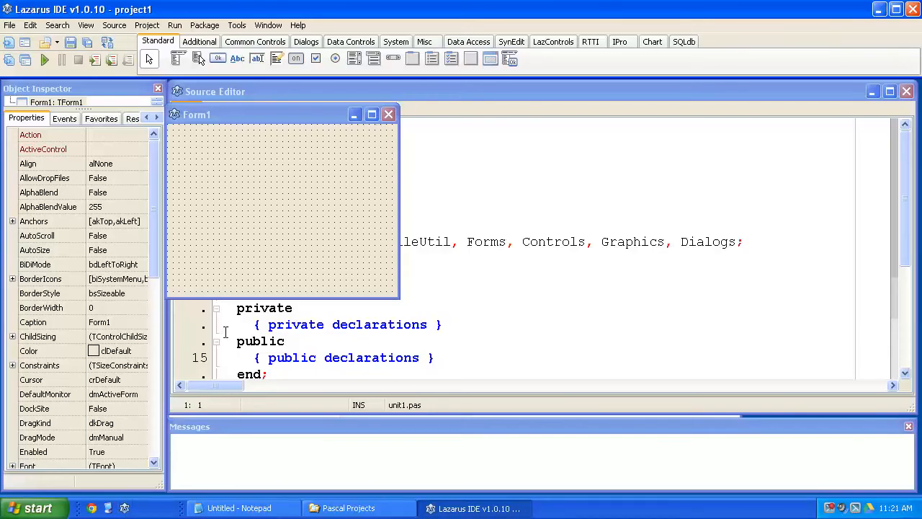
mouse_move(364, 98)
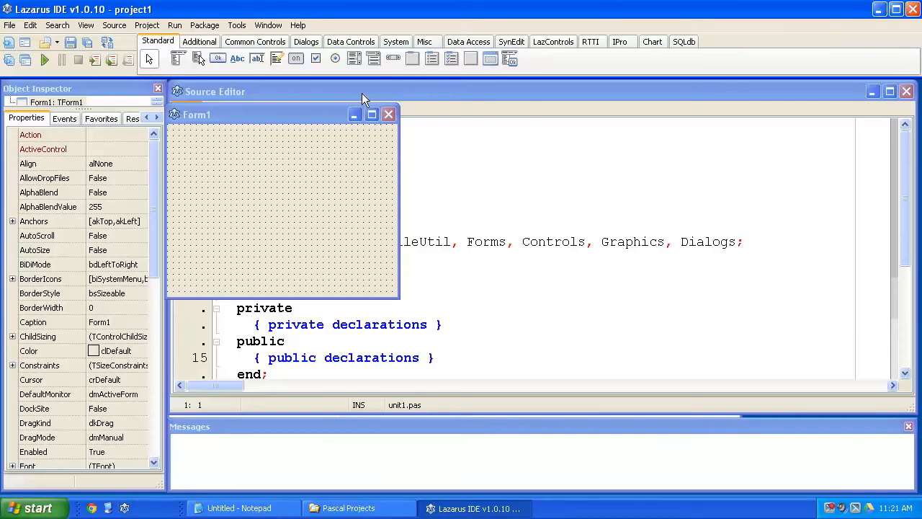
Bring the Unit1 source editor in front of the Form1 designer.
left_click(389, 114)
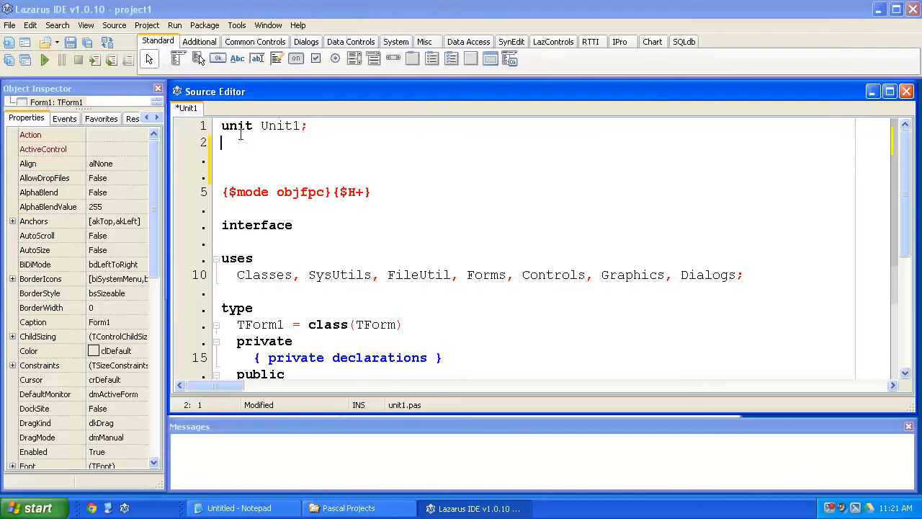
Start a { } comment under 'unit Unit1;' with item 1: create an empty application stub.
type("{")
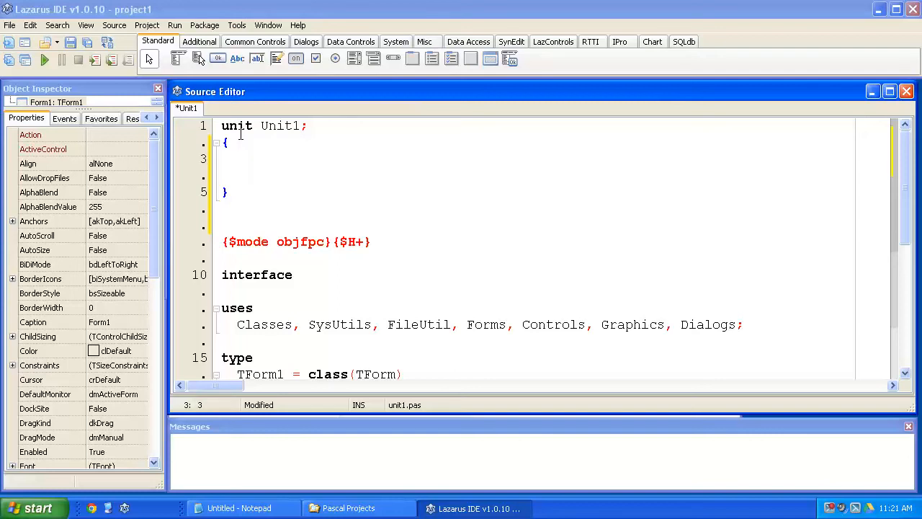
type("1. Create a")
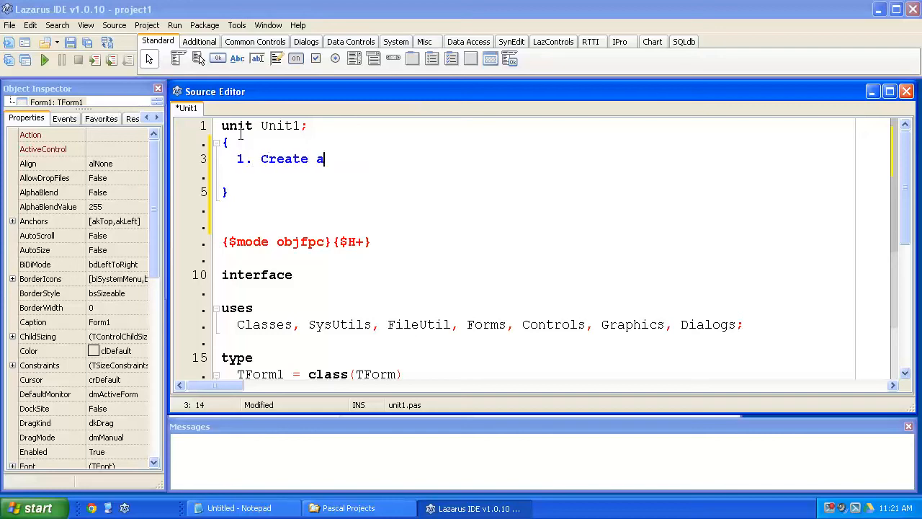
type("n empty stub of an application for testing;")
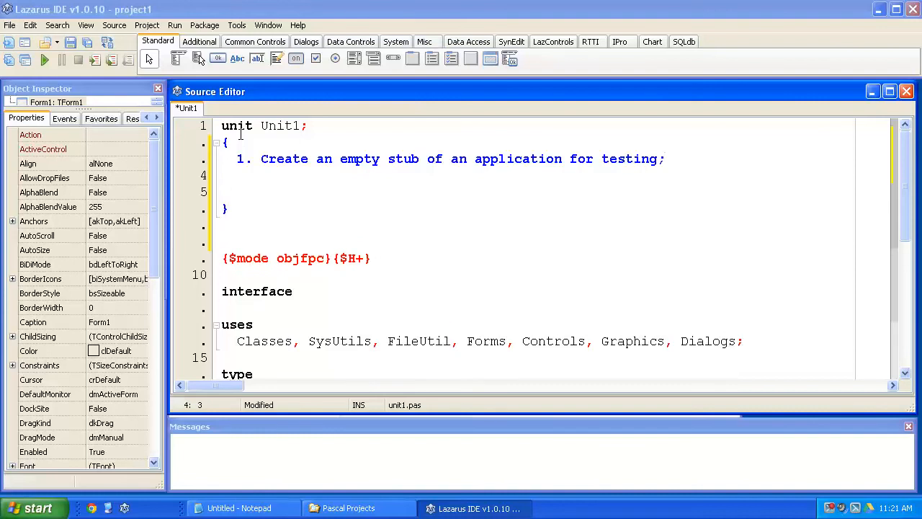
Add item 2: create an empty TWAMLifeScore.
type("2.")
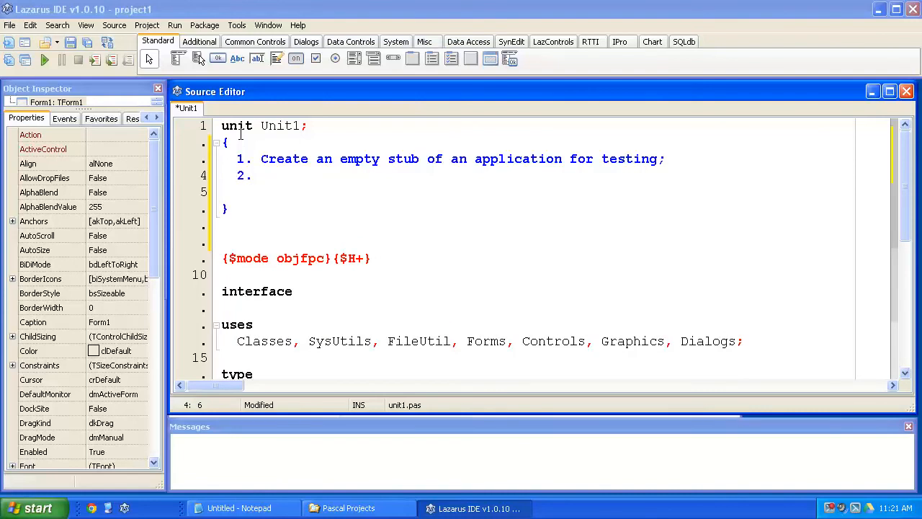
type("Crea")
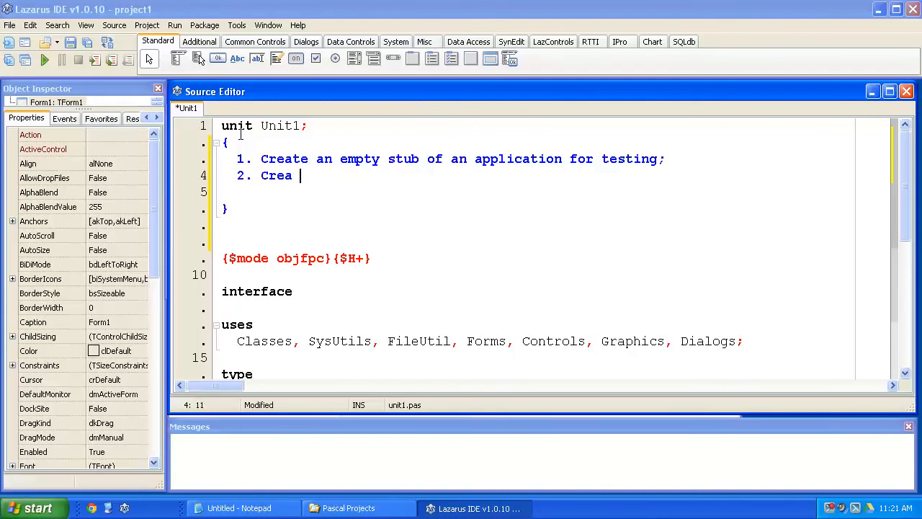
type("te an empty")
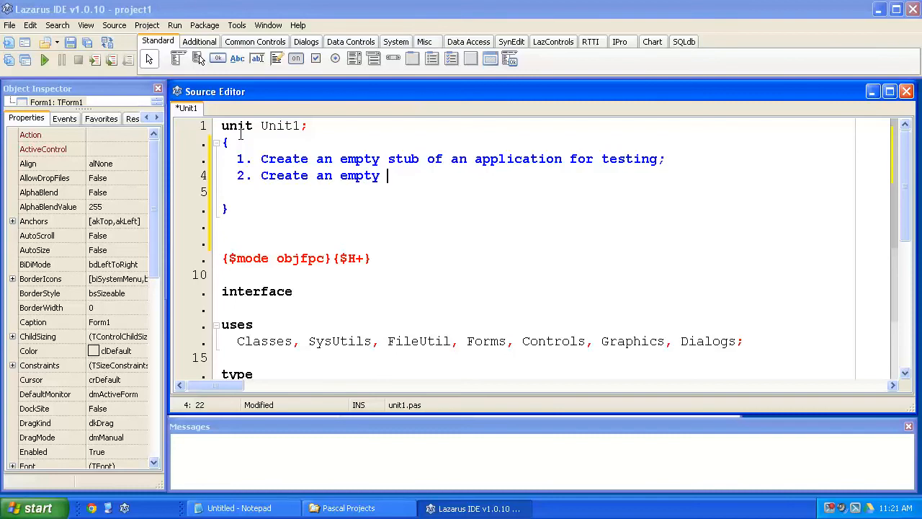
type("TW")
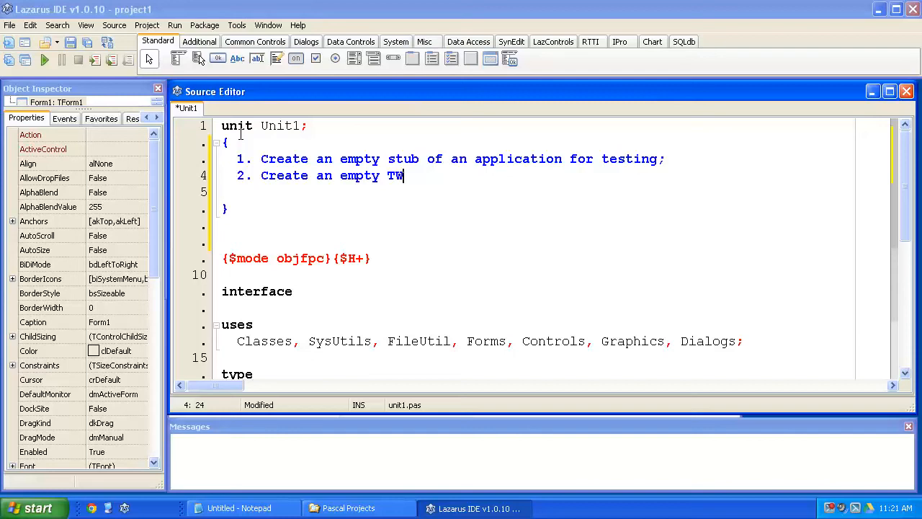
type("AMLif")
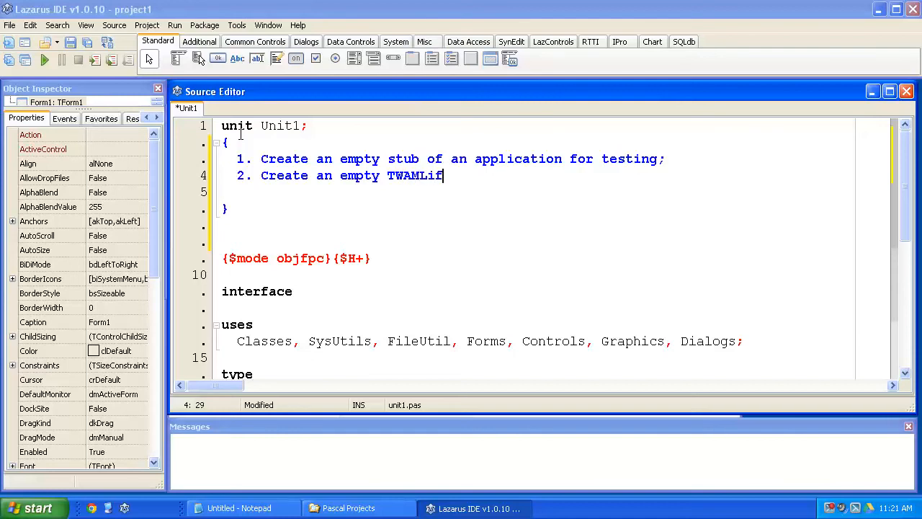
type("eSc")
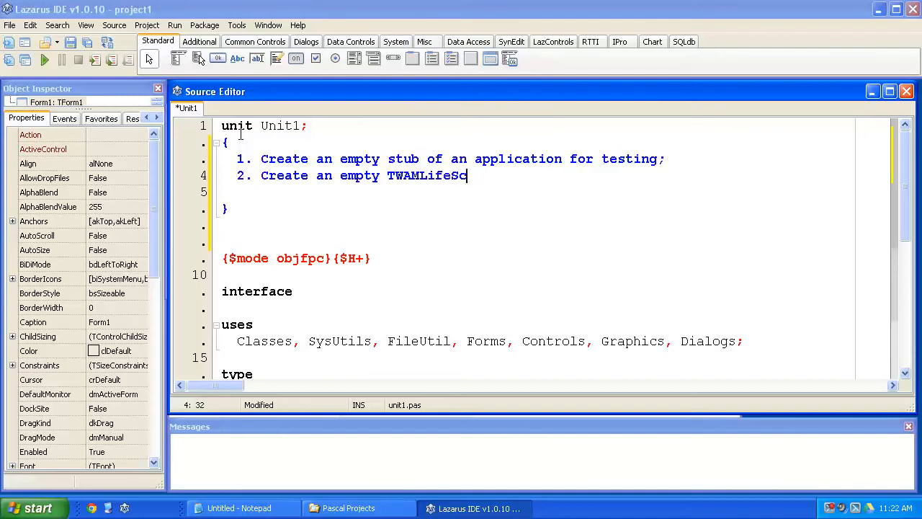
type("or")
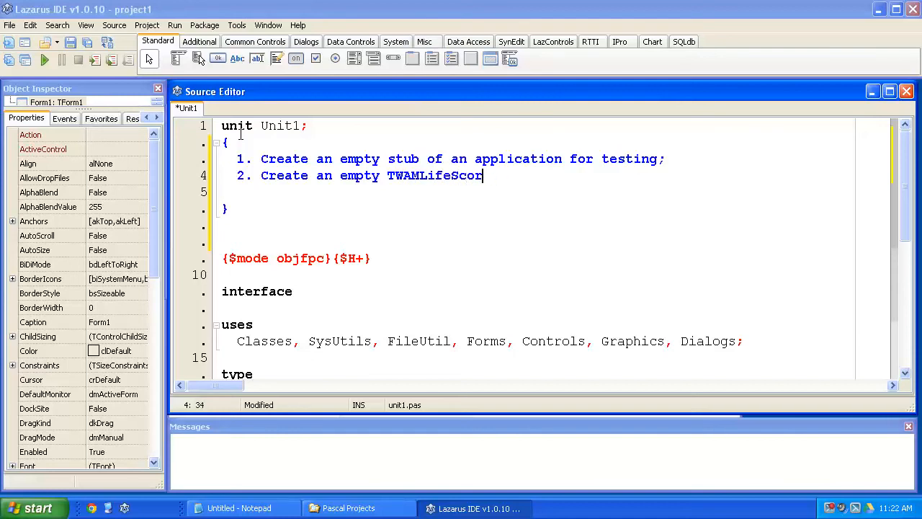
type("e;")
left_click(534, 192)
type("3.")
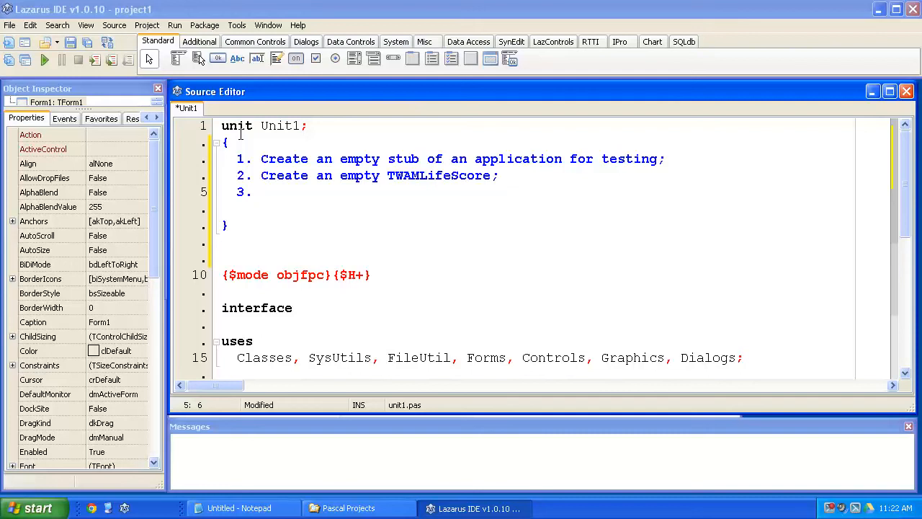
Add item 3: use the TWAMLifeScore inside a form, and begin item 4.
type("Use the TW")
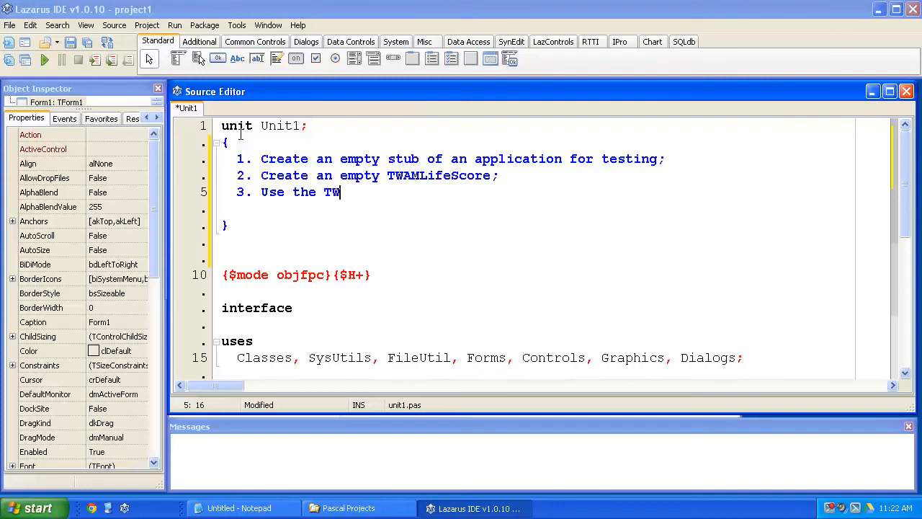
type("AMLifeSco")
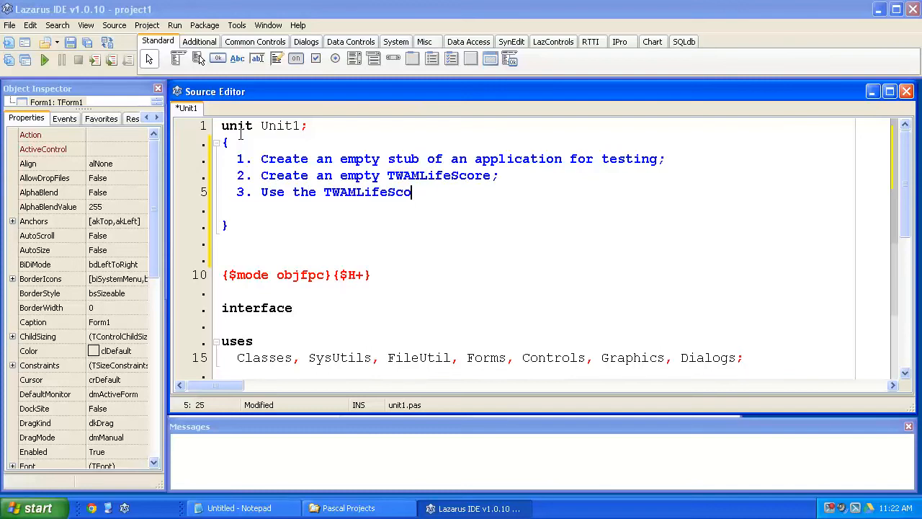
type("re inside a form;")
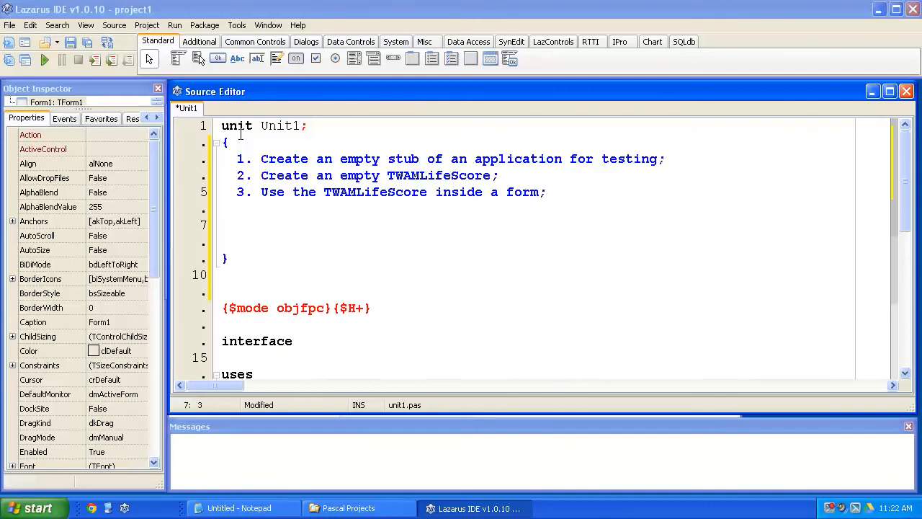
type("4.")
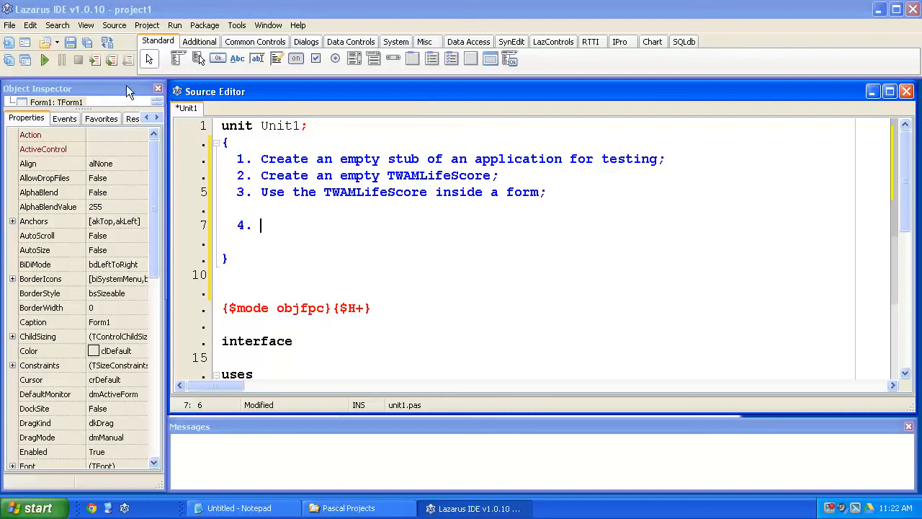
mouse_move(86, 45)
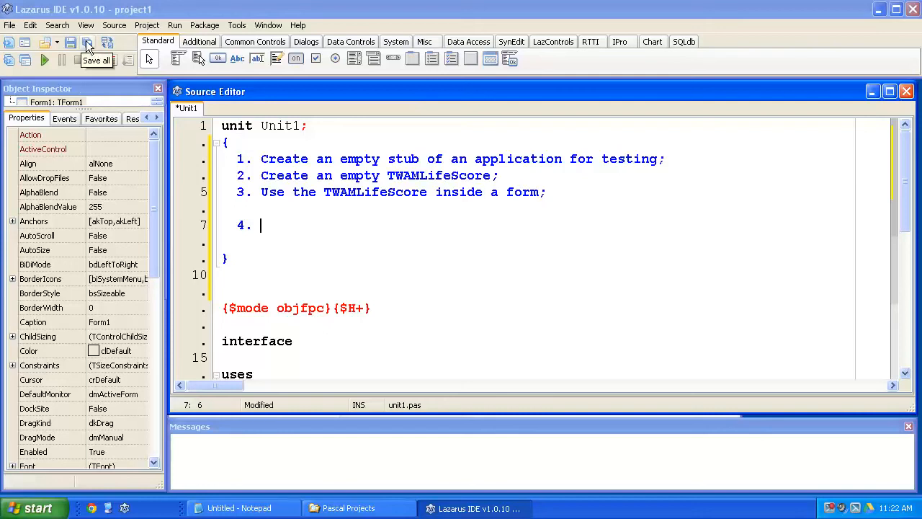
Save All into a new WAMLifeScore folder under Pascal Projects with file name WAMLifeScore.
left_click(70, 43)
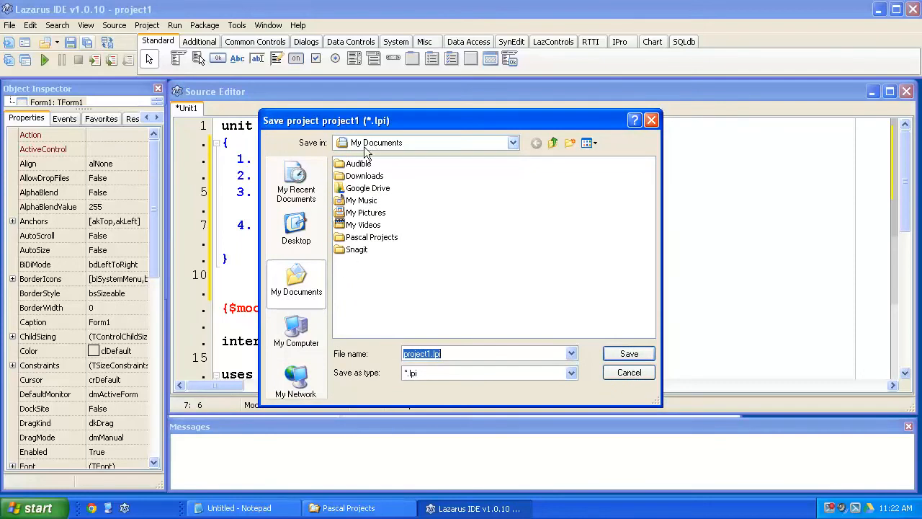
double_click(370, 237)
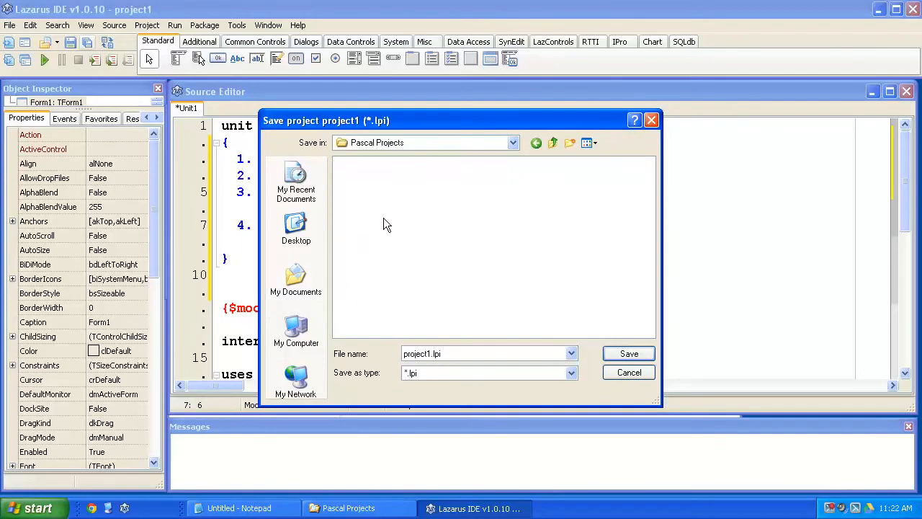
left_click(569, 142)
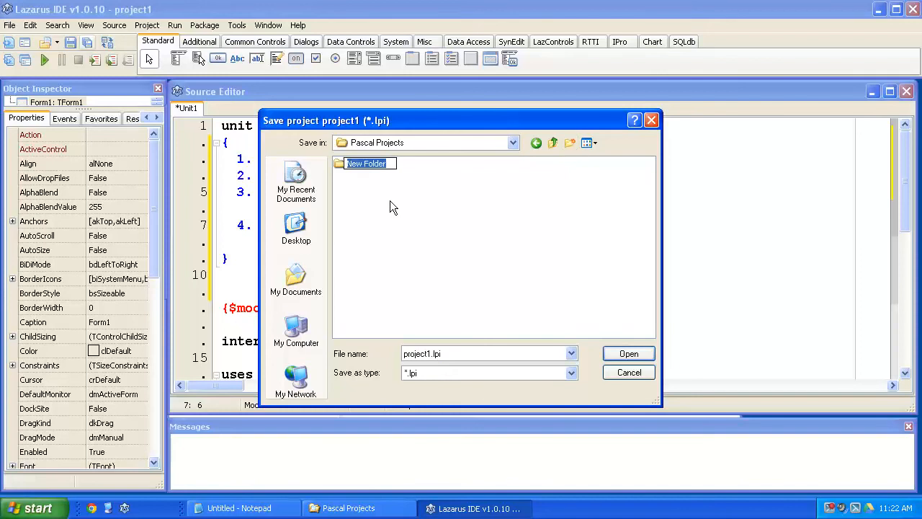
type("WAMLifeScore")
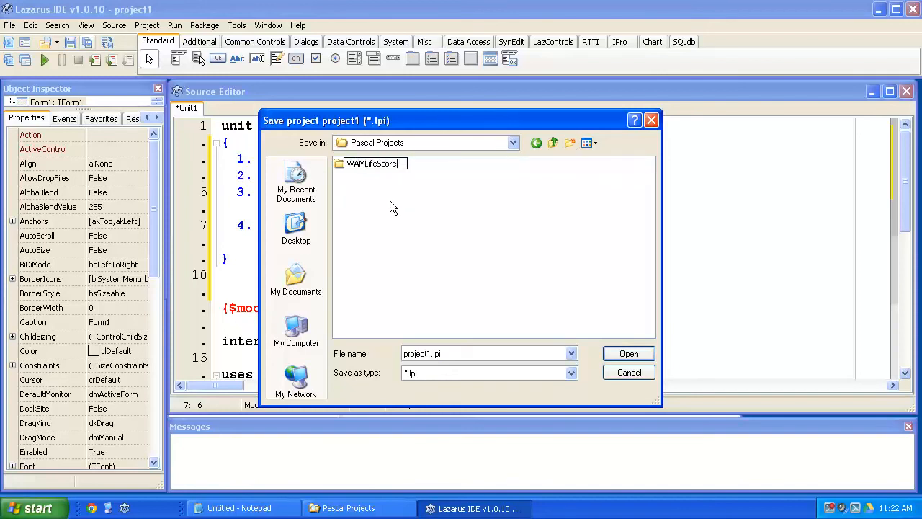
left_click(369, 163)
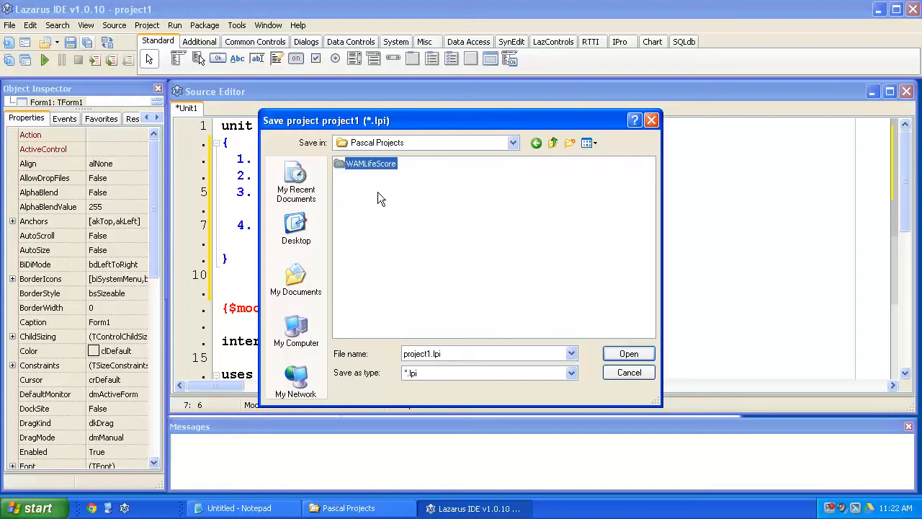
double_click(372, 163)
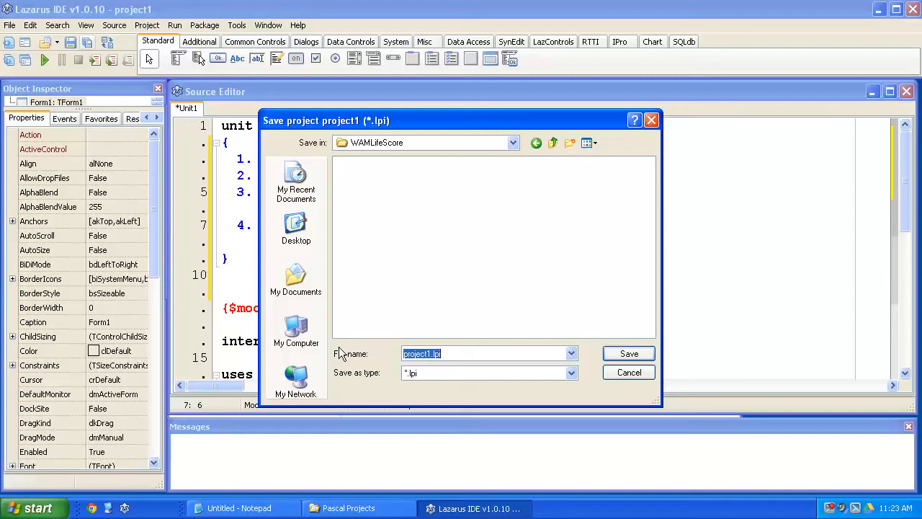
type("WAMLifeScore")
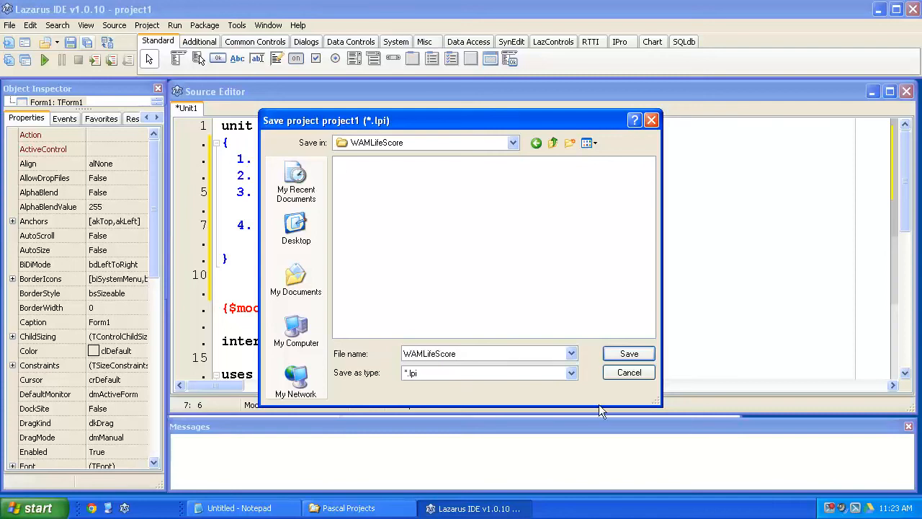
Save the main unit as FMain, then build and run the empty application.
left_click(628, 353)
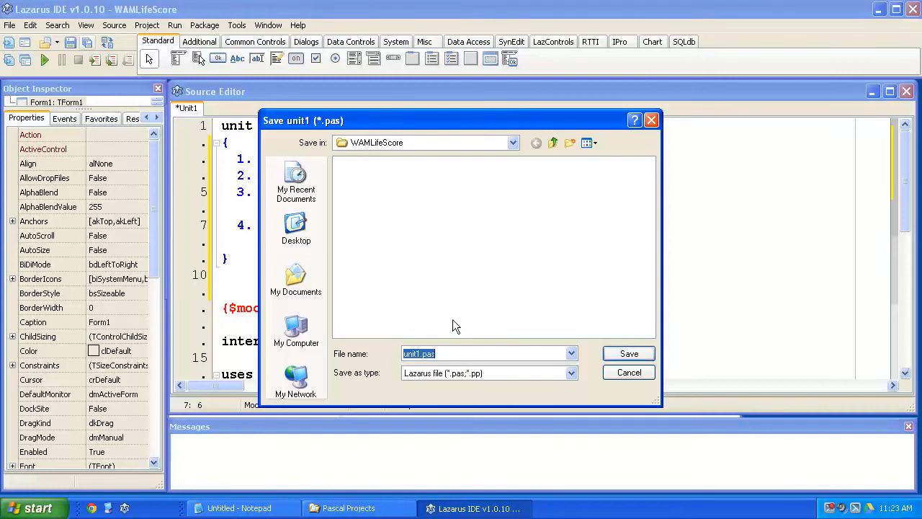
type("FMain")
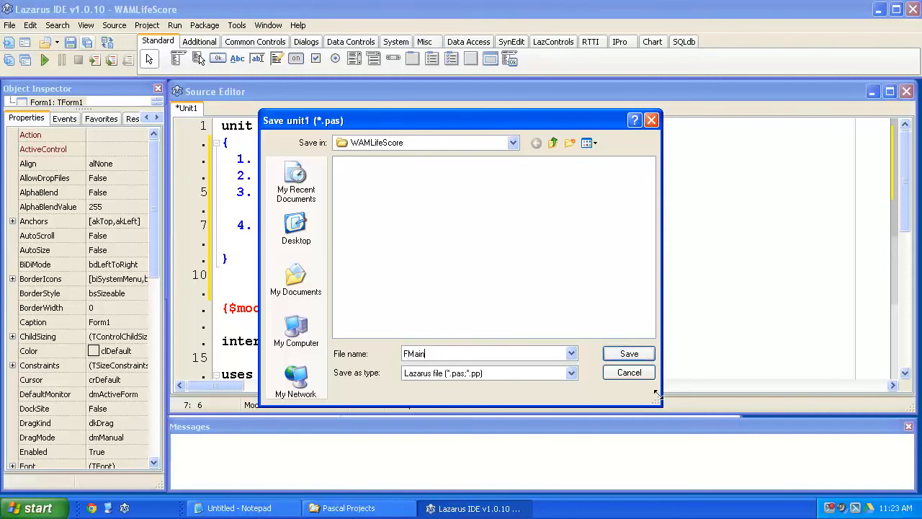
left_click(628, 353)
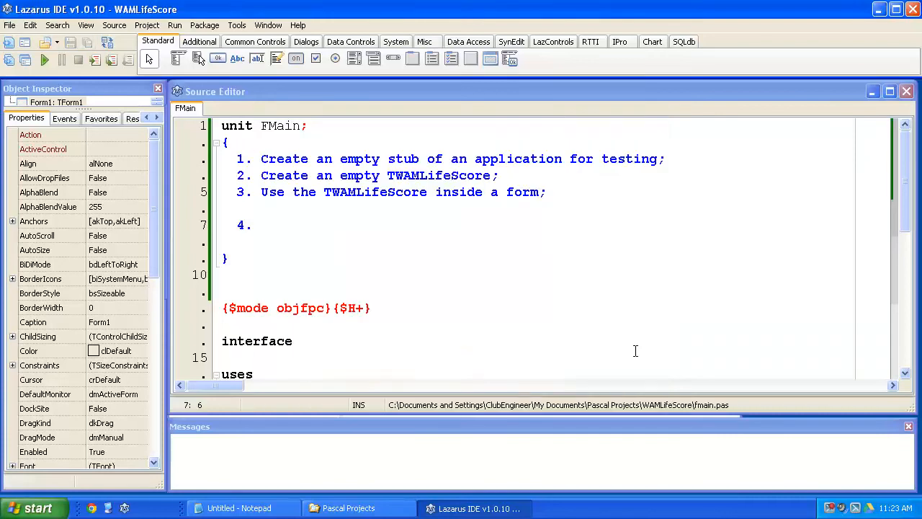
mouse_move(542, 298)
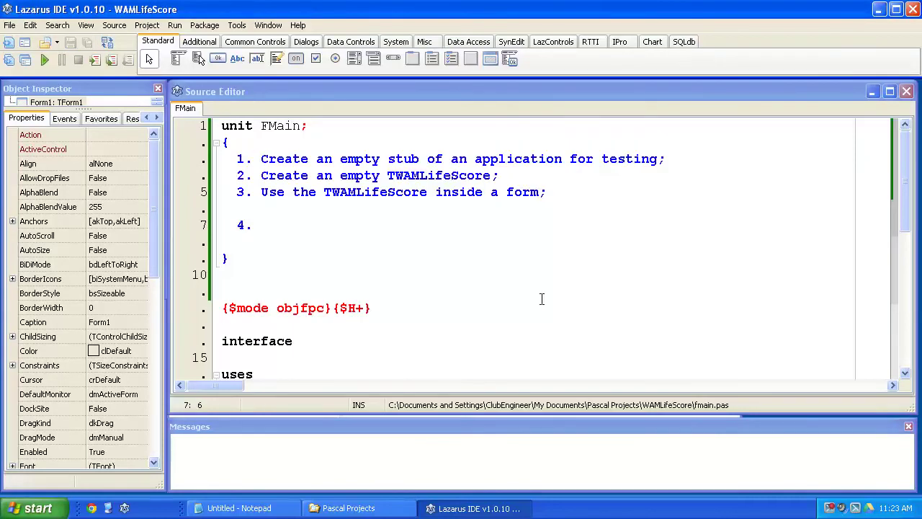
left_click(22, 61)
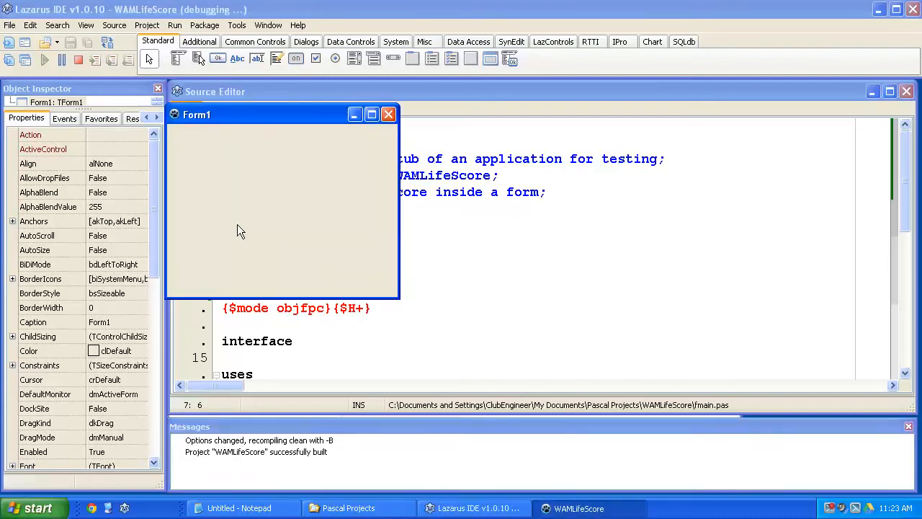
Close the running blank Form1 window to return to the FMain editor.
left_click_drag(281, 114, 291, 108)
type("[")
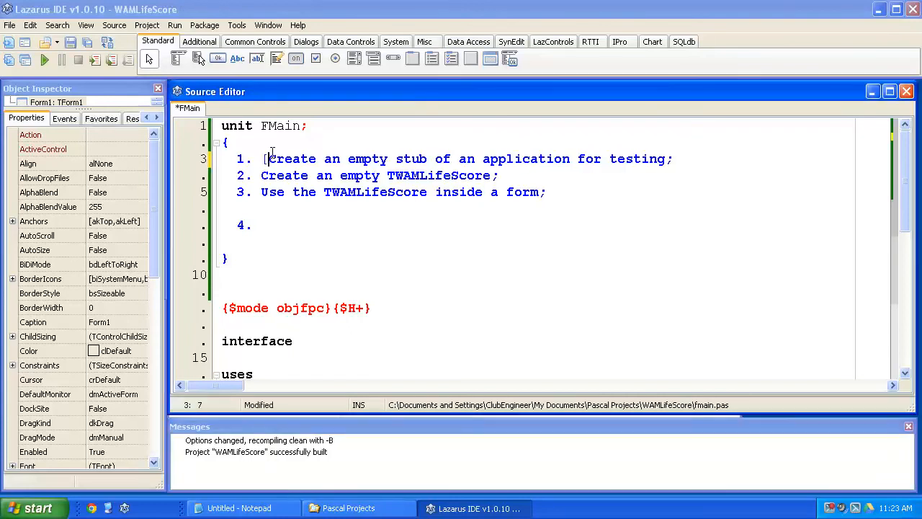
Mark plan item 1 as [Done] and scroll to the interface type section.
type("Done]")
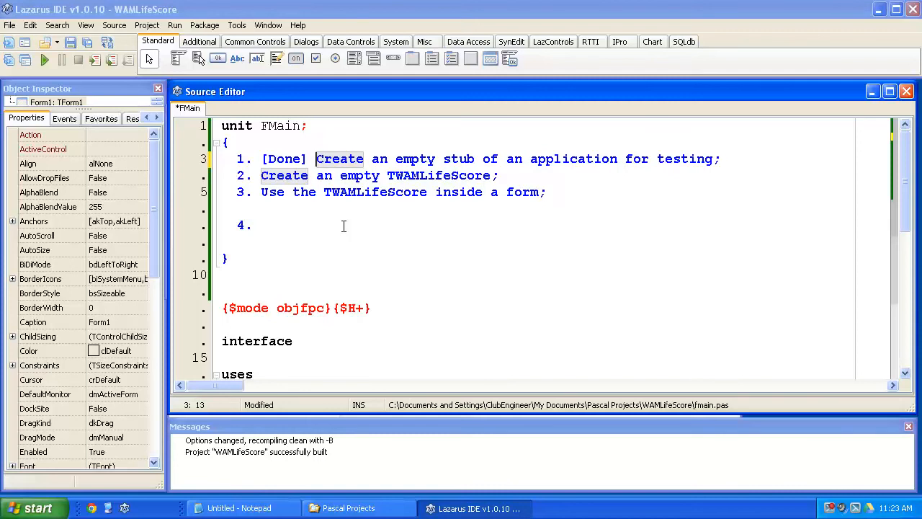
scroll("down", 3)
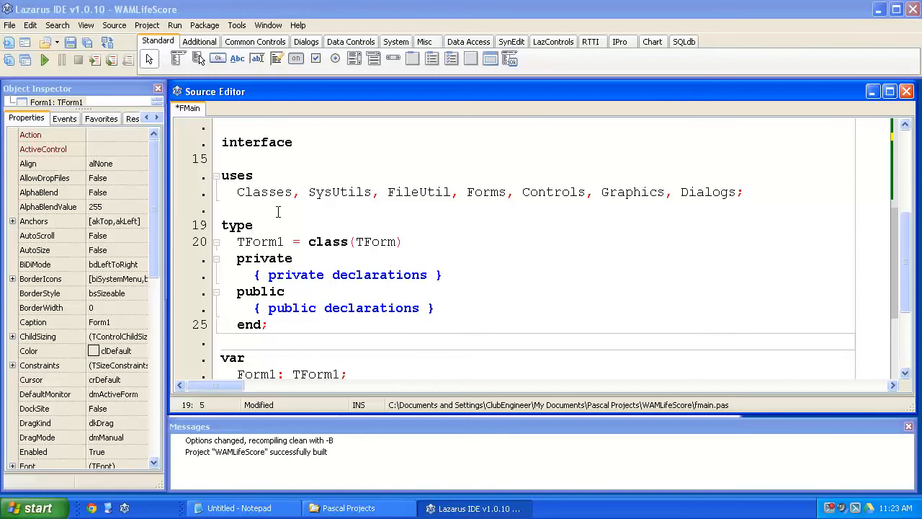
Declare TWAMLifeScore = class(TPanel) with empty private and public sections and end;.
key("Enter")
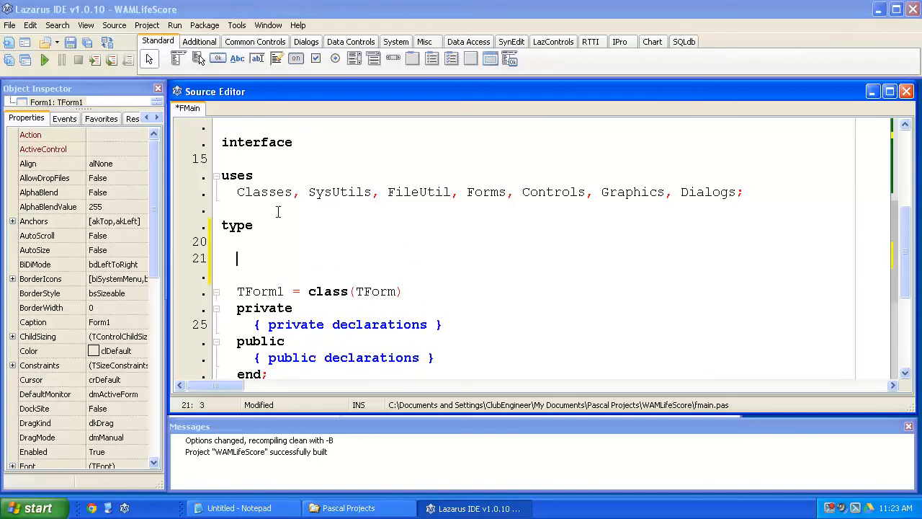
type("T")
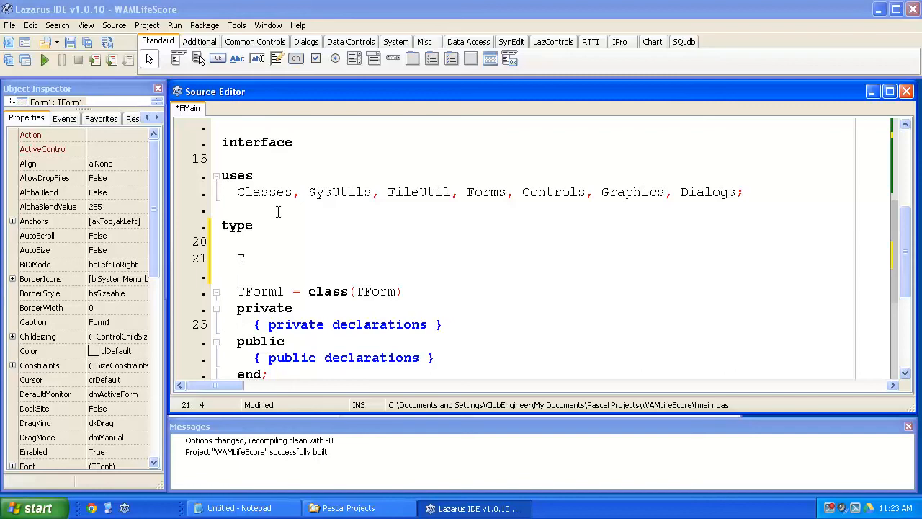
type("WAMLif")
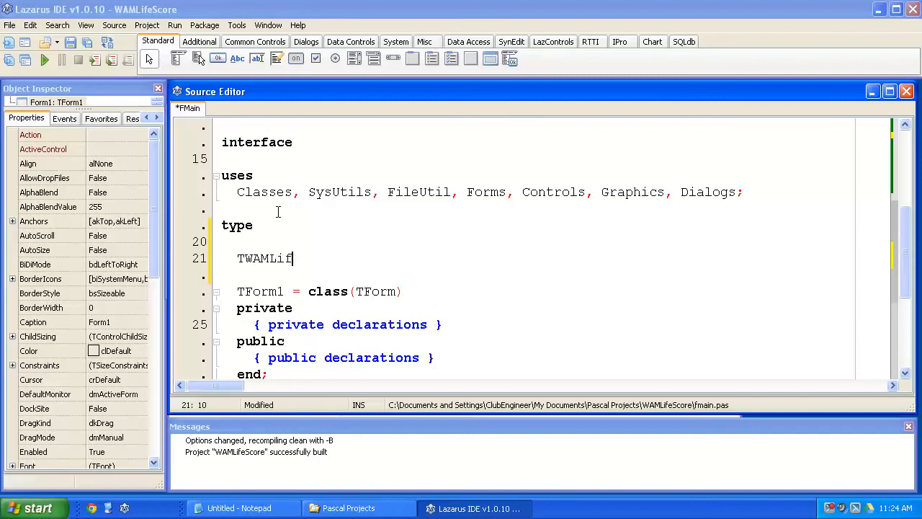
type("eScore")
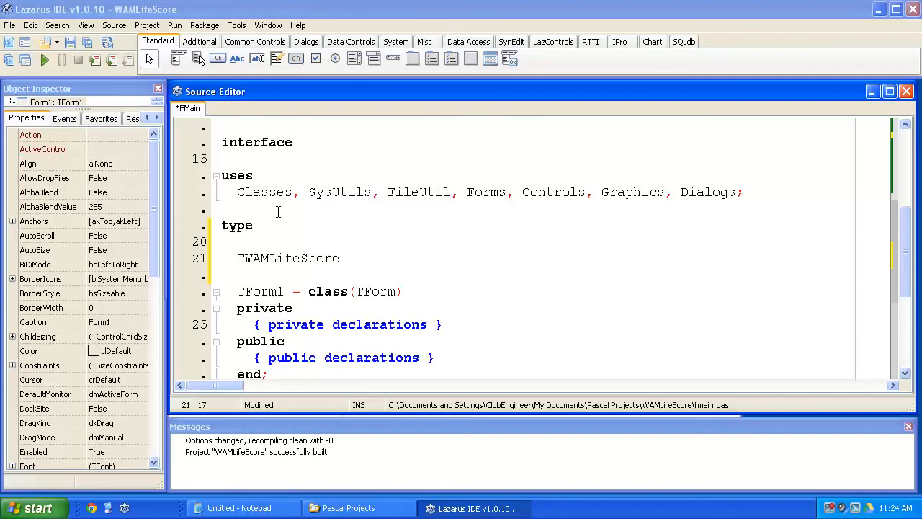
type("=")
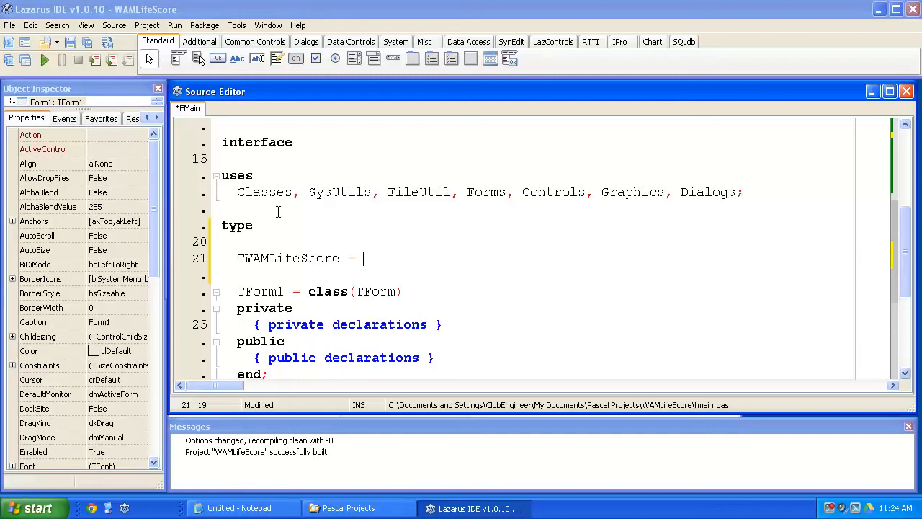
type("class(")
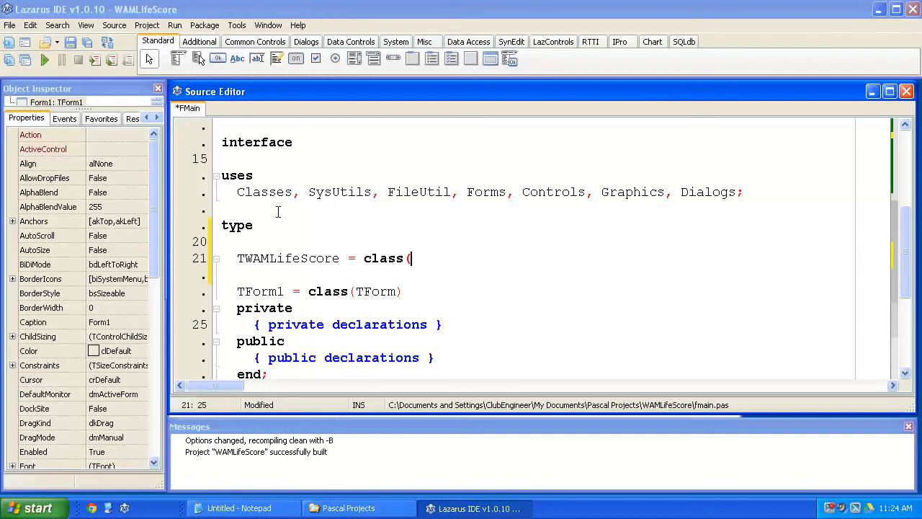
type("TPanel")
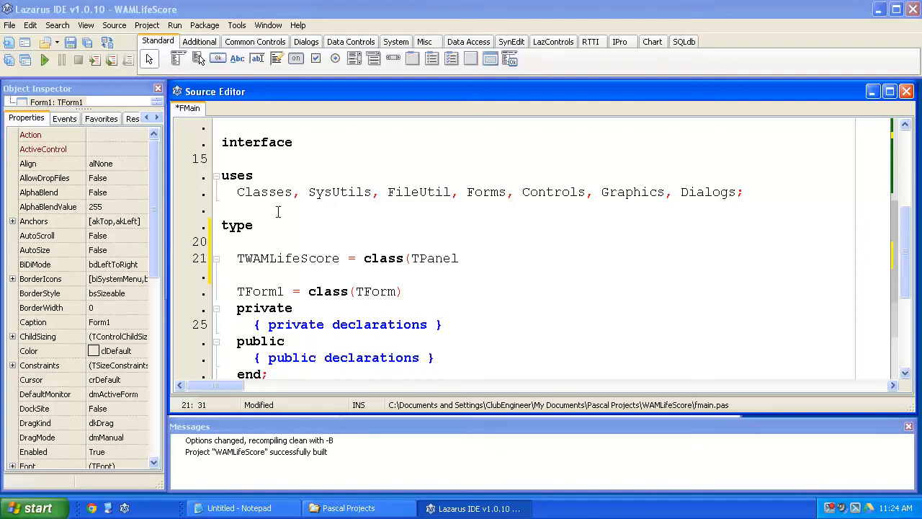
type(")")
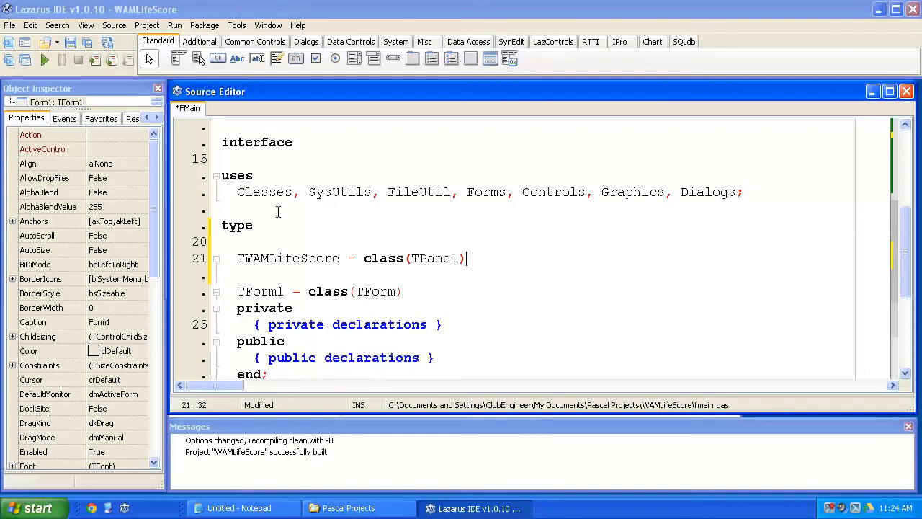
key("Return")
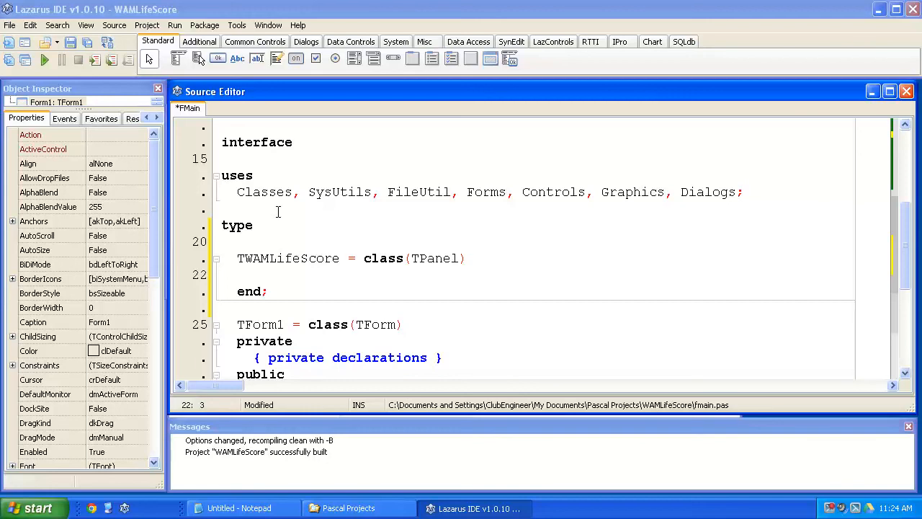
type("private")
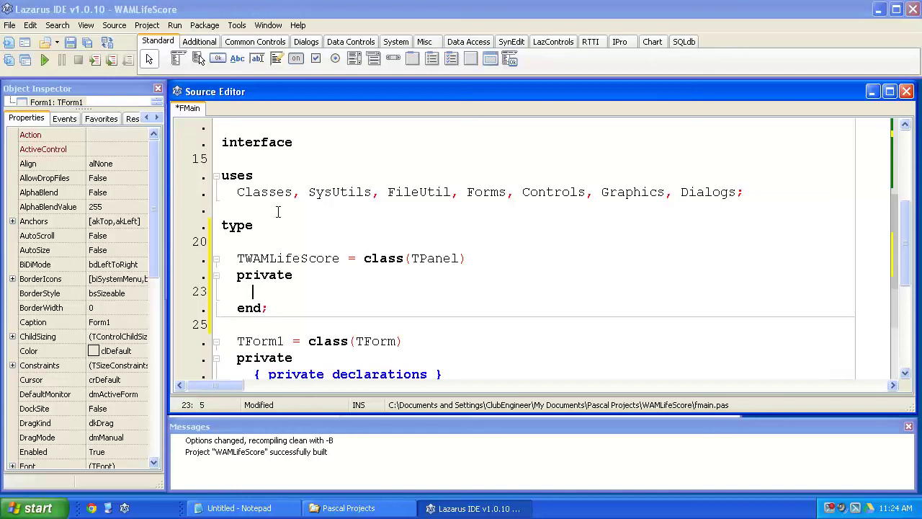
type("public")
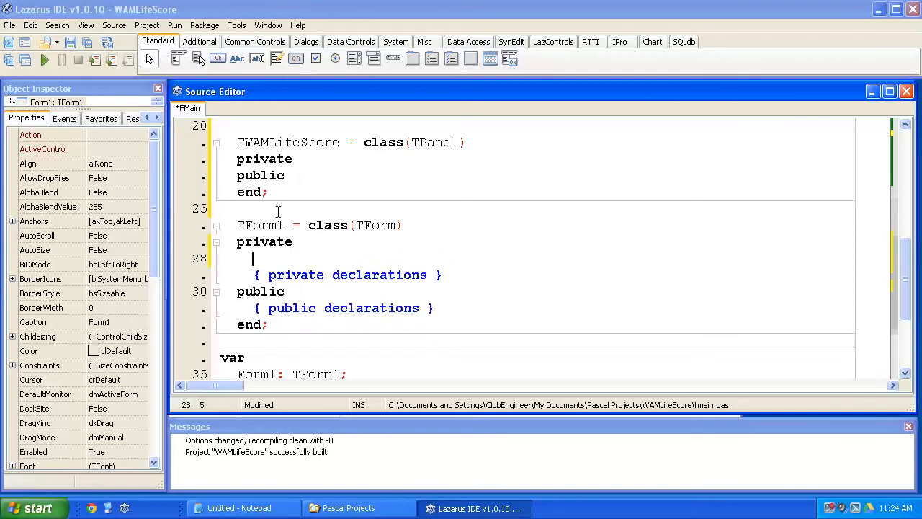
Add private field FScore: TWAMLifeScore; to TForm1.
type("FScore")
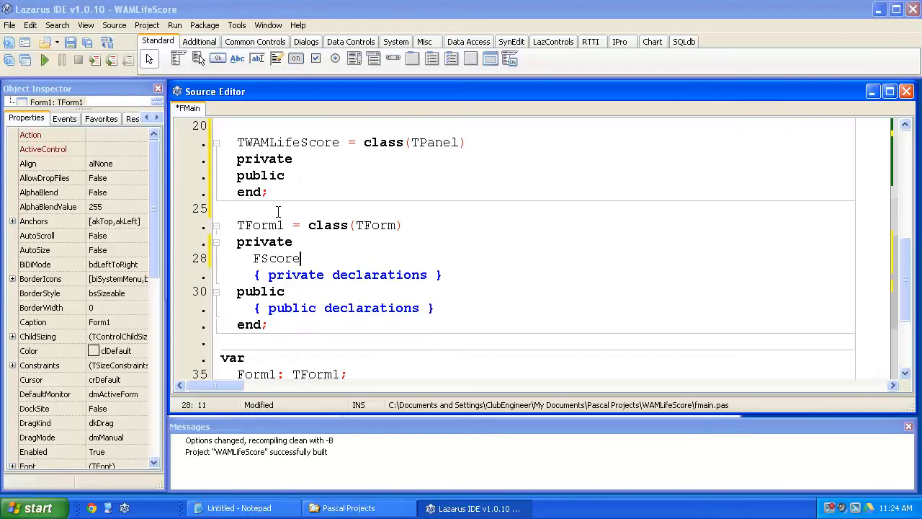
type(": Tw")
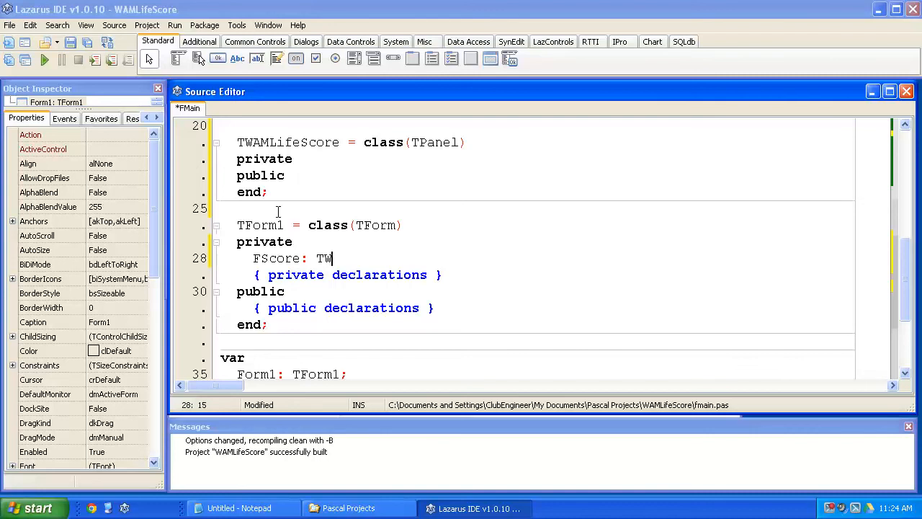
type("AMLif")
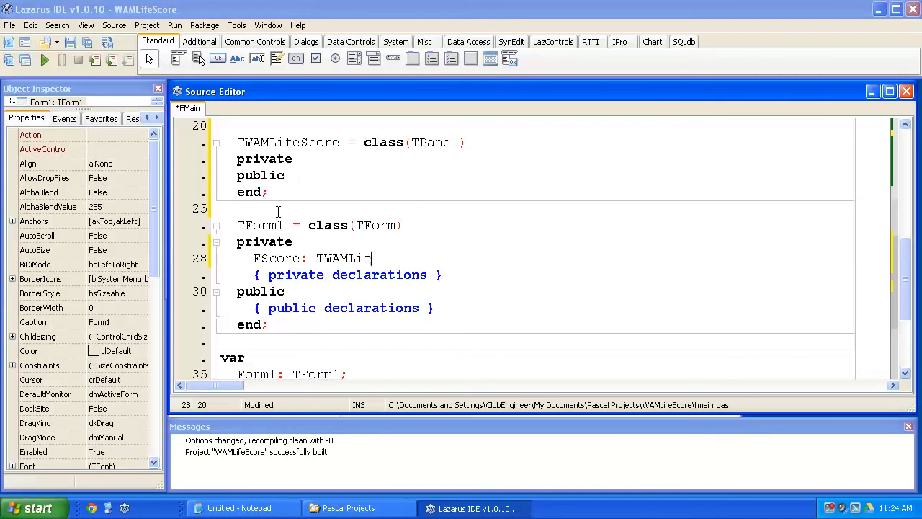
type("eScore;")
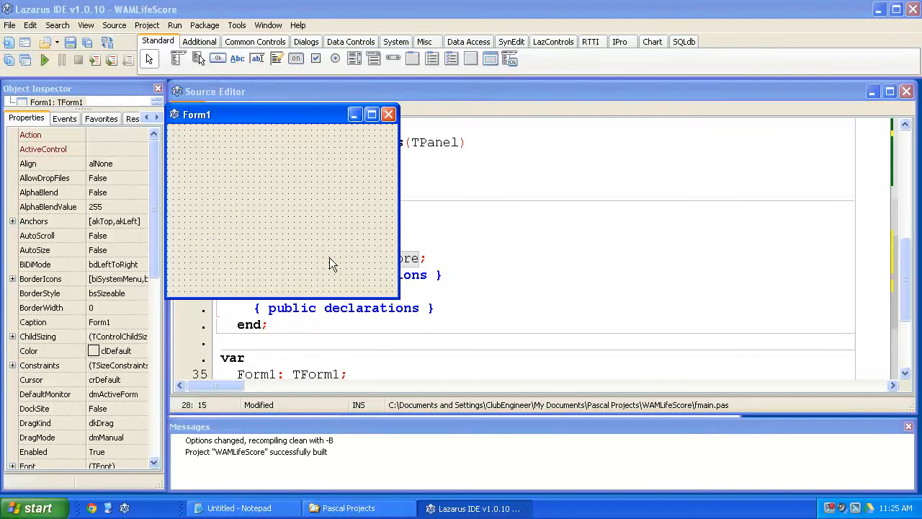
mouse_move(373, 254)
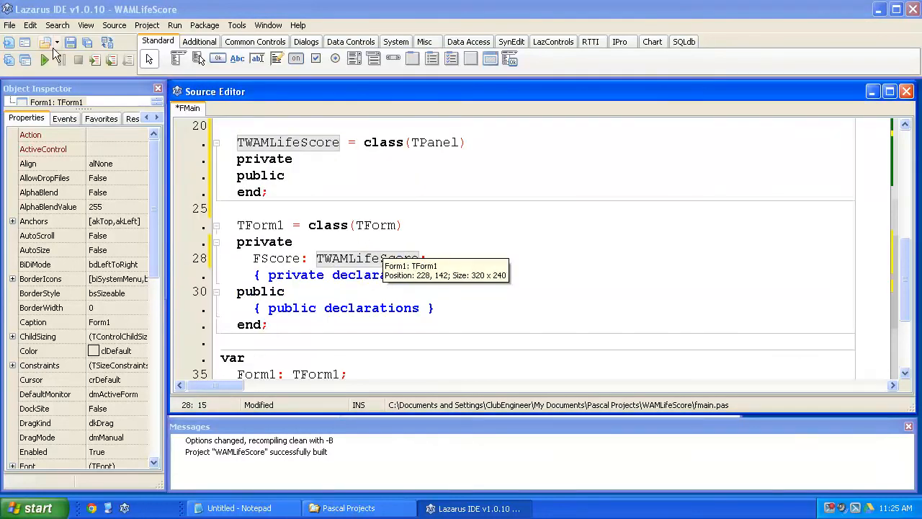
mouse_move(37, 60)
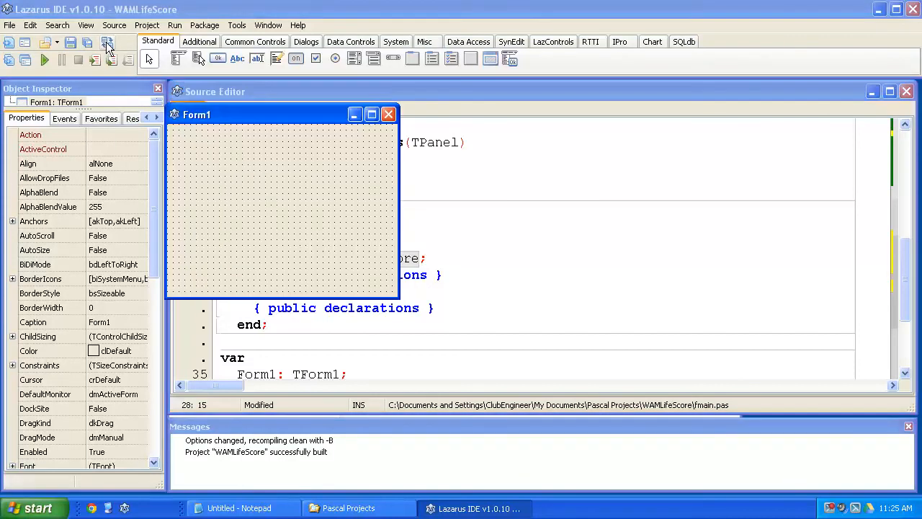
mouse_move(259, 216)
type("FScore:= TWAMLifeScore.;")
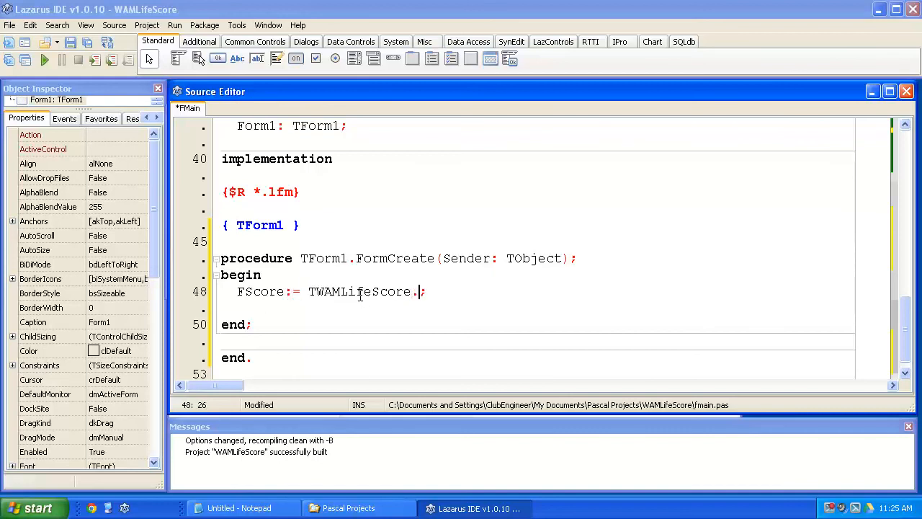
In FormCreate, create FScore with Create(self) and set FScore.Top := 10.
type("Create (")
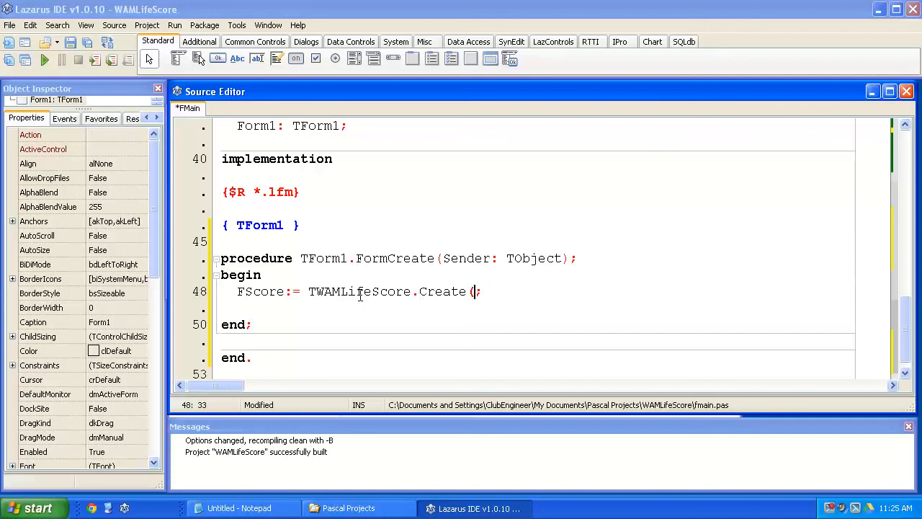
type("self)")
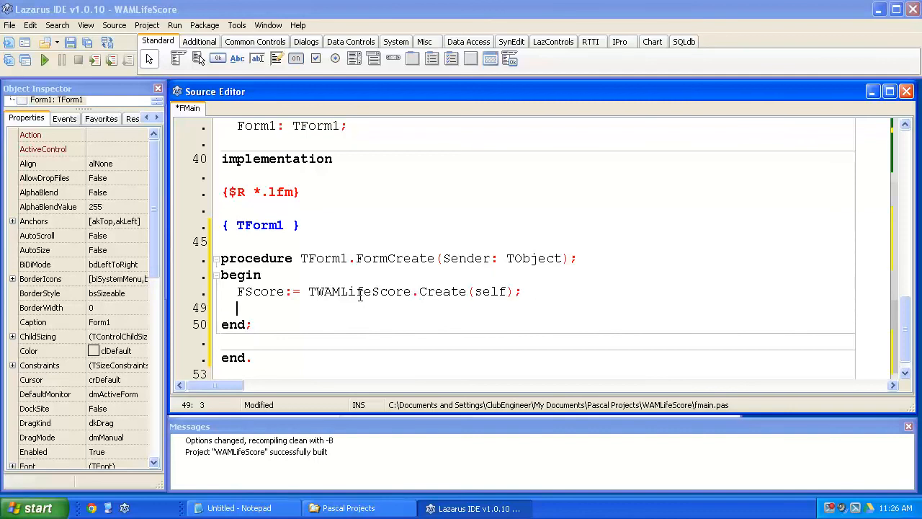
type("FSCo")
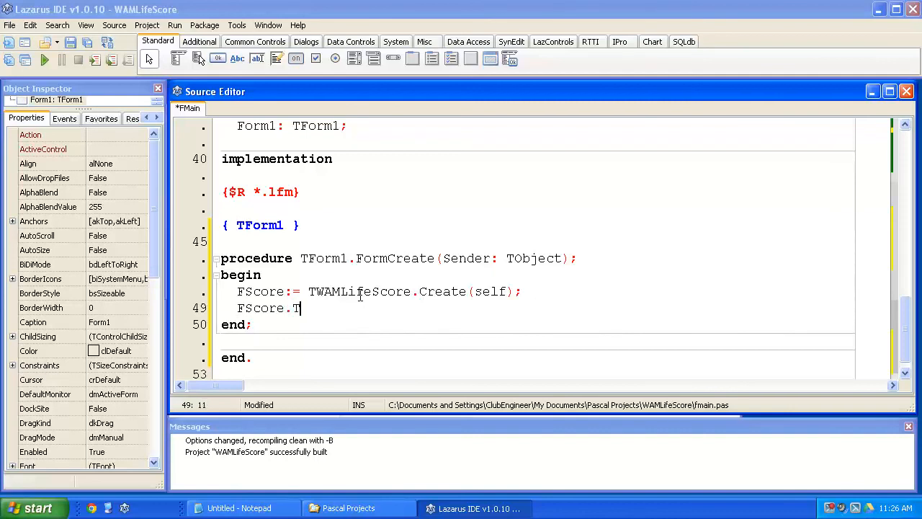
type("op: =")
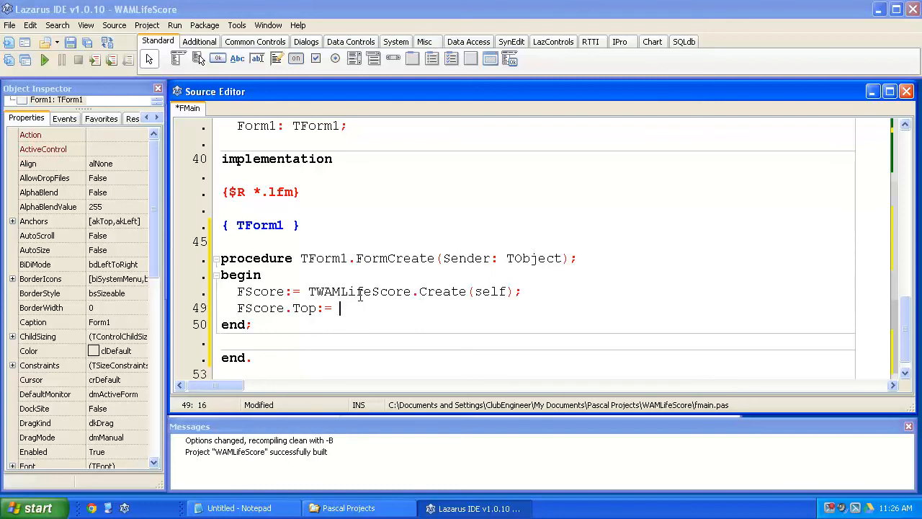
type("10;")
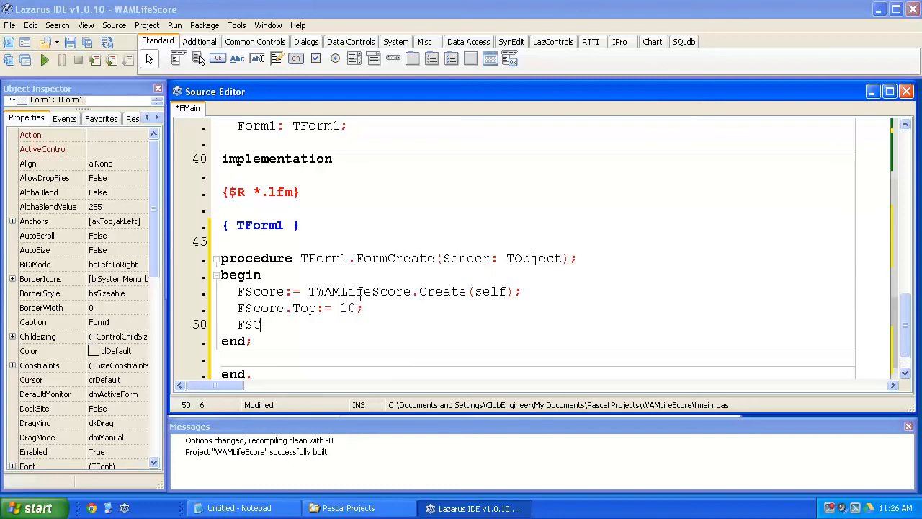
key("BackSpace")
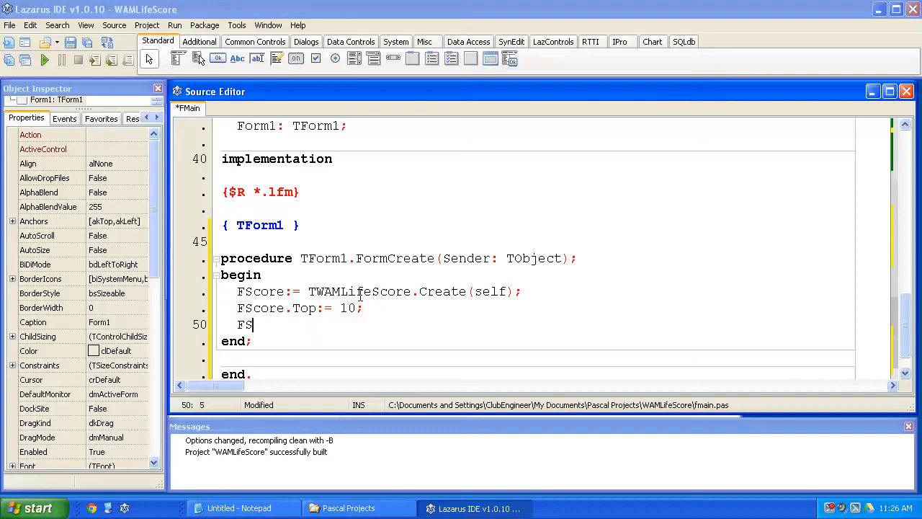
Set FScore.Left := 10 and begin the FScore.Width := line.
type("core.Left")
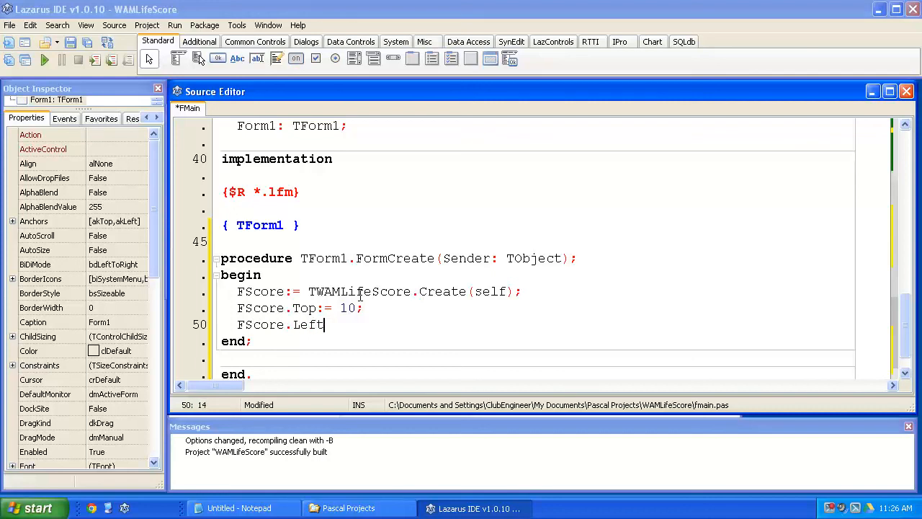
type(":= 10")
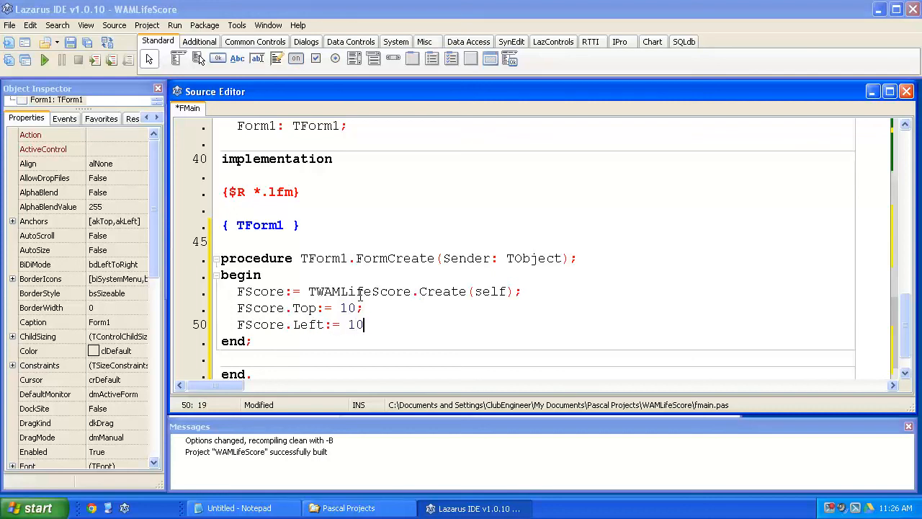
type("FScore")
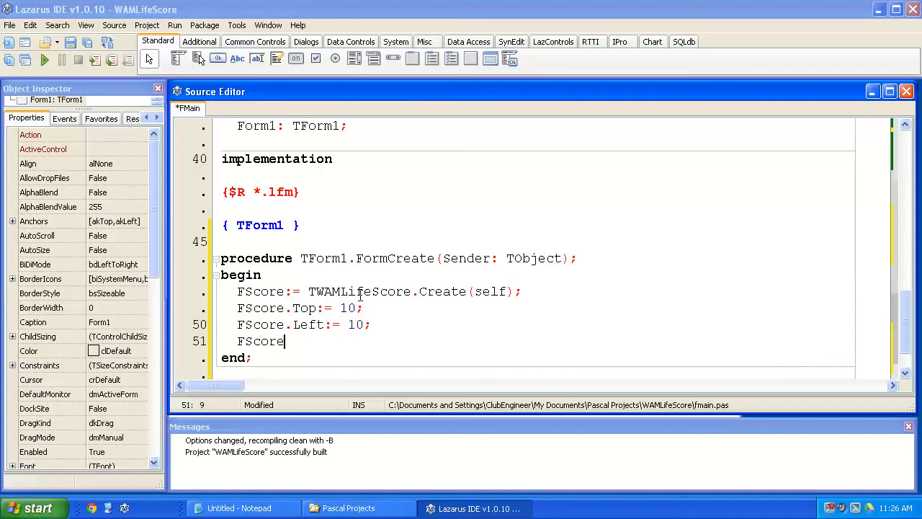
type(".Width:")
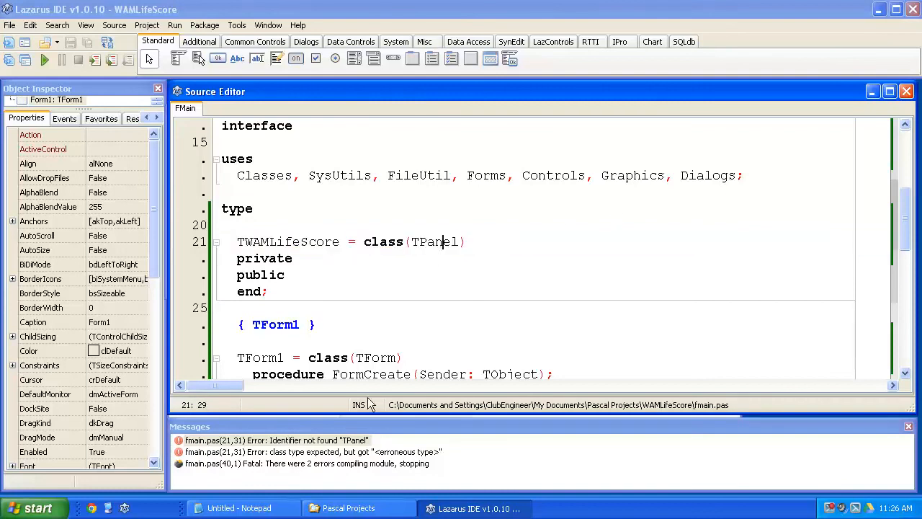
mouse_move(202, 447)
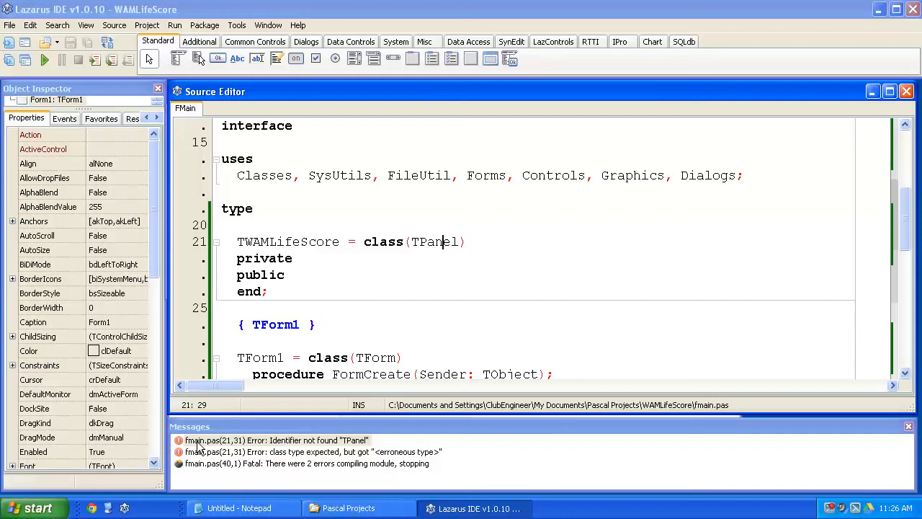
mouse_move(304, 447)
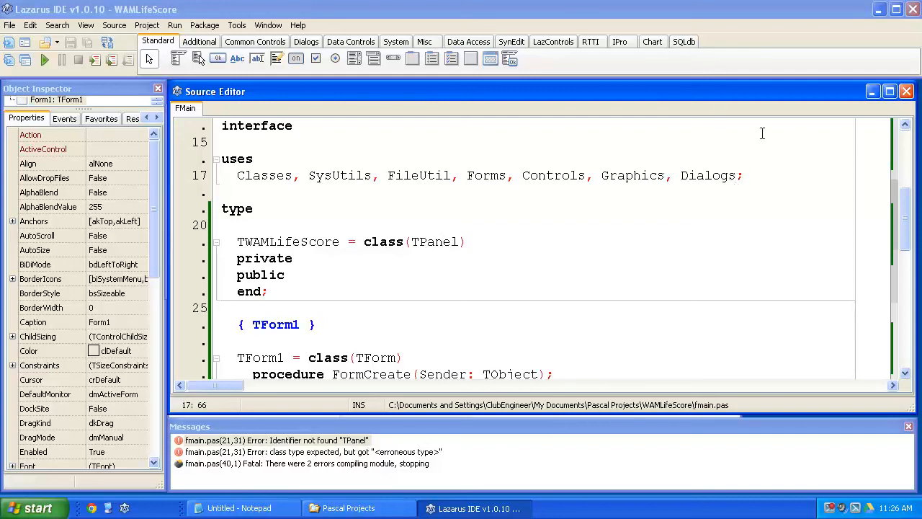
Append ExtCtrls to FMain's uses clause and rebuild the project.
type("Ext;")
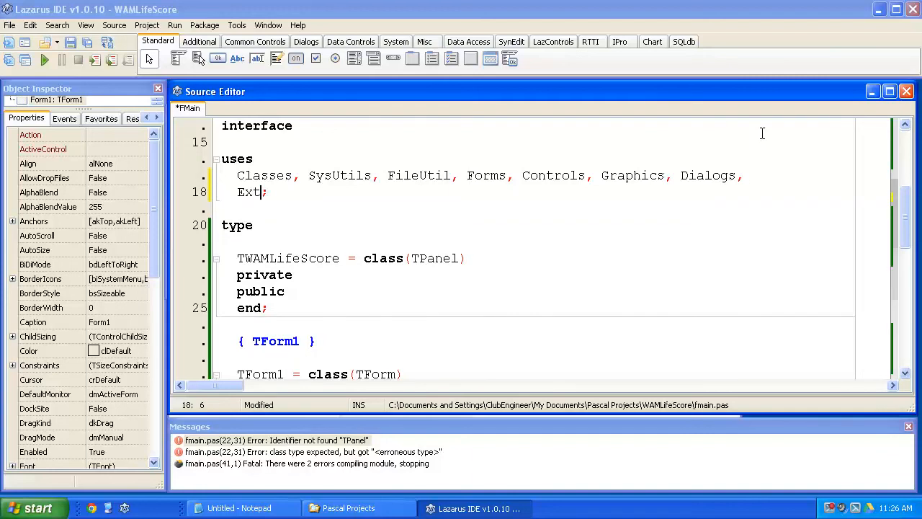
type("Ct")
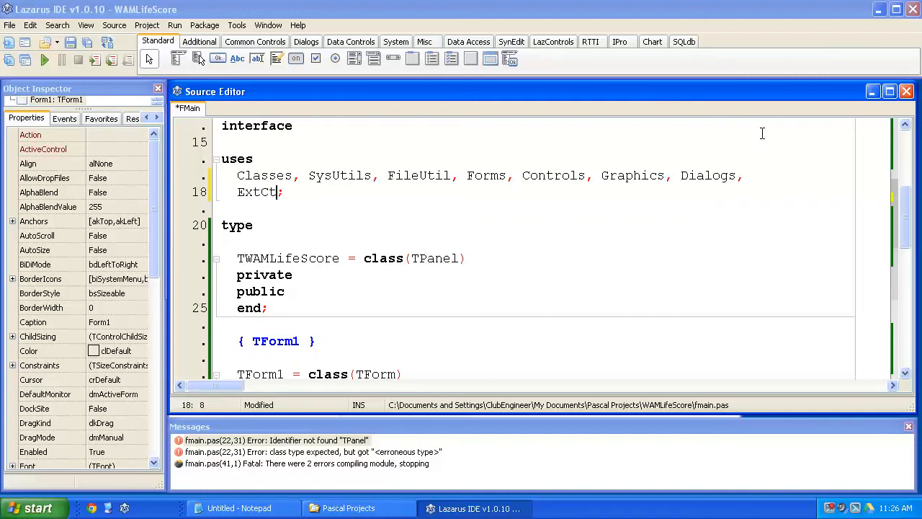
type("rls")
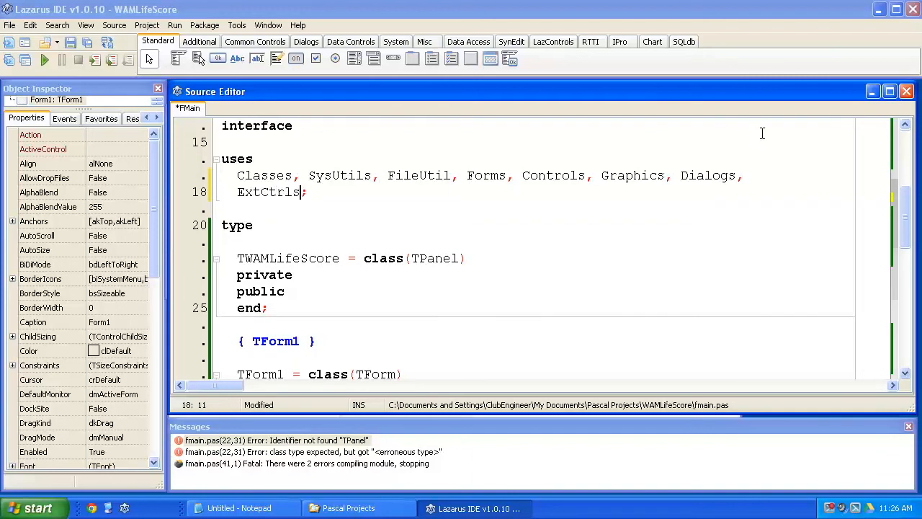
left_click(22, 61)
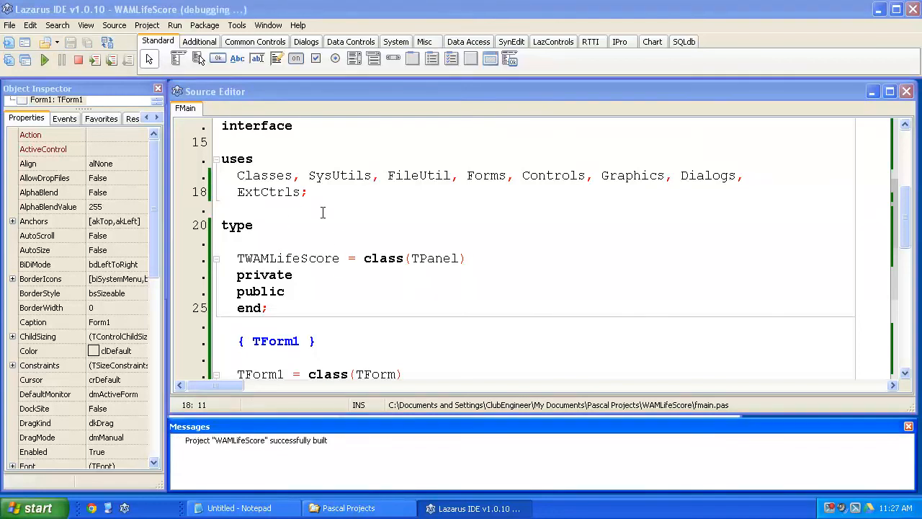
Close the empty running Form1 and move down to the FormCreate handler.
left_click(61, 60)
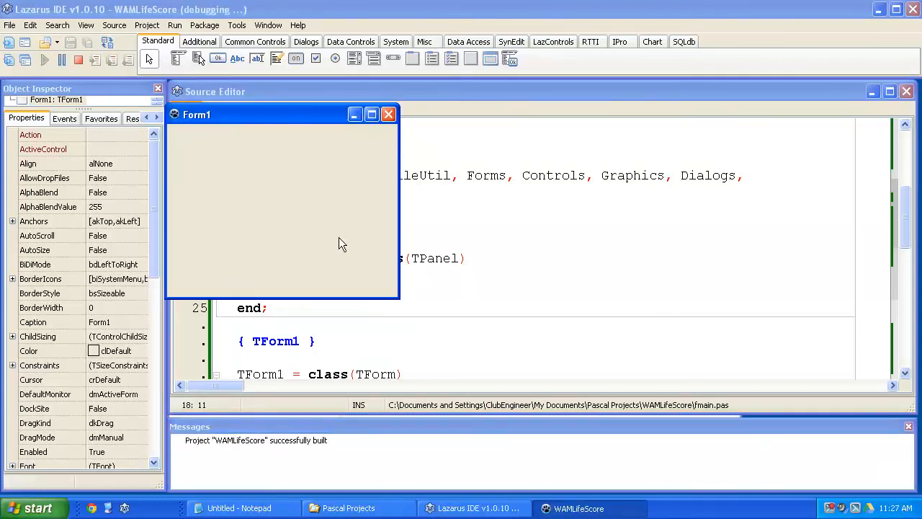
left_click(389, 114)
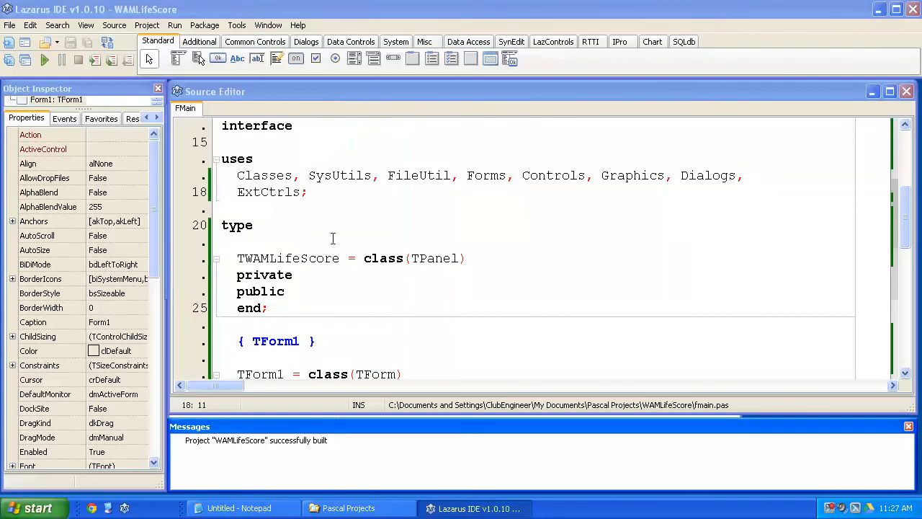
scroll("down", 3)
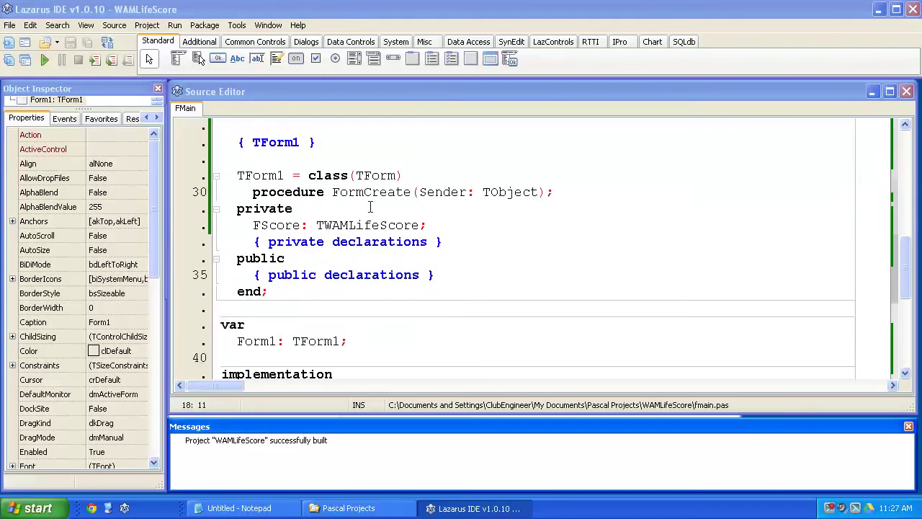
scroll("down", 3)
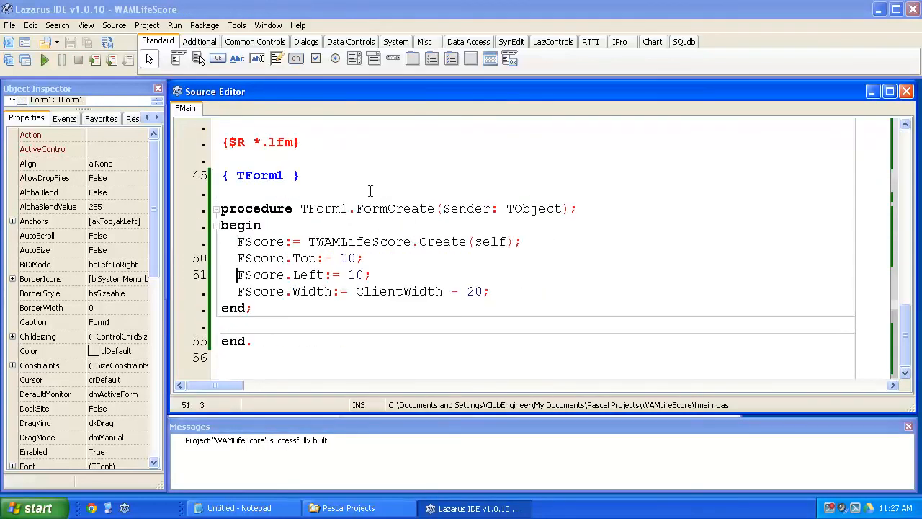
Add 'FScore.Parent := self;' after the Create line and run the project again.
type("FSco")
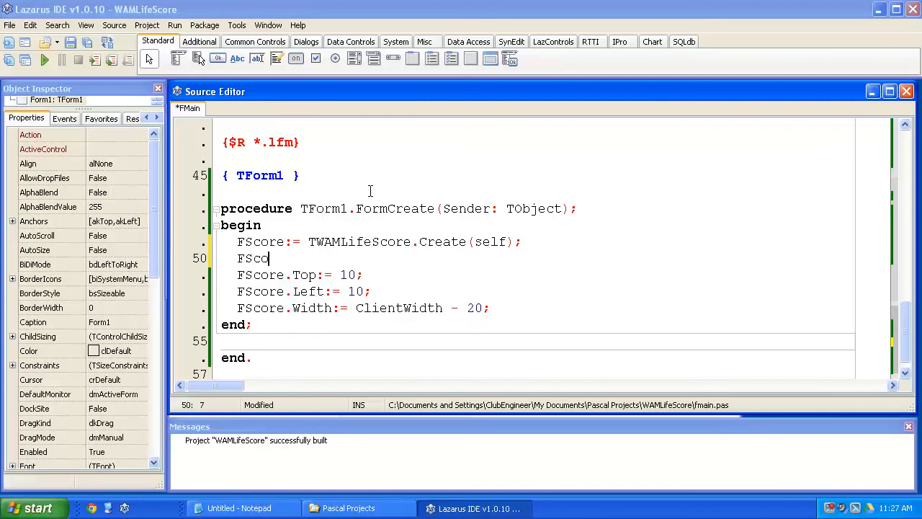
type("re.Parent")
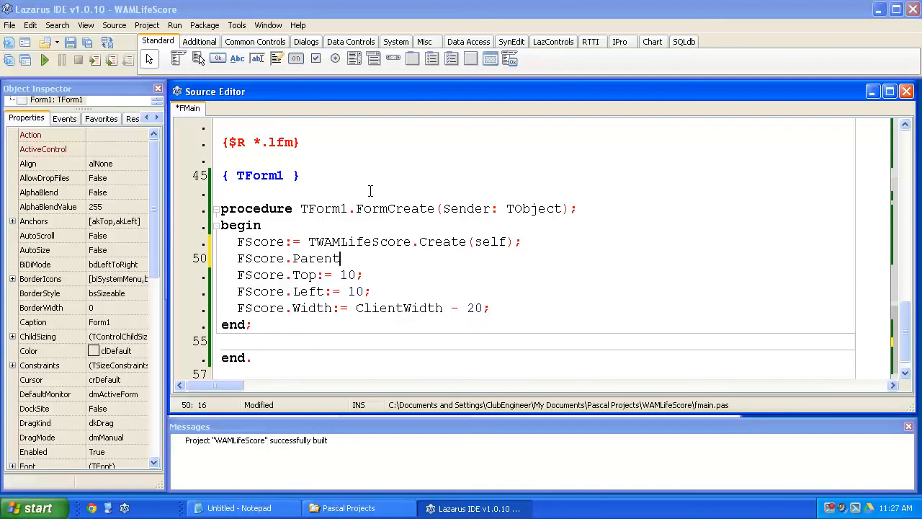
type(":= s")
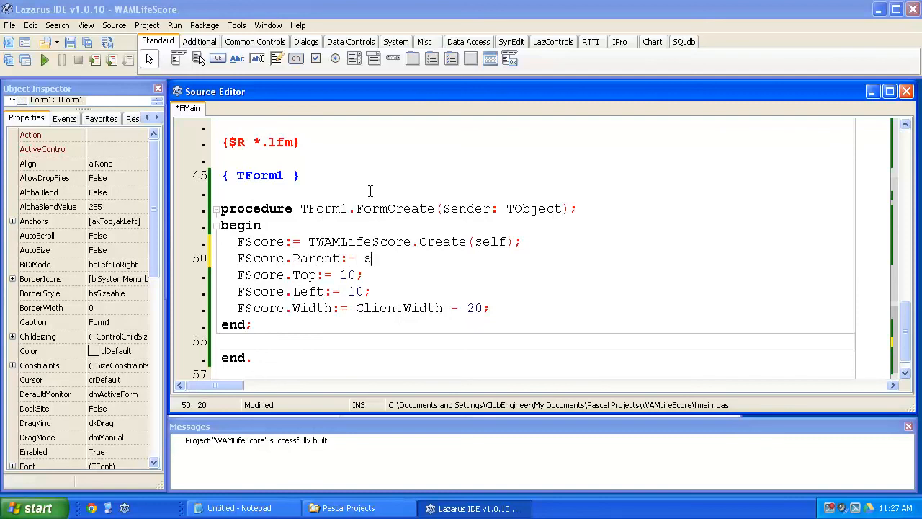
type("elf;")
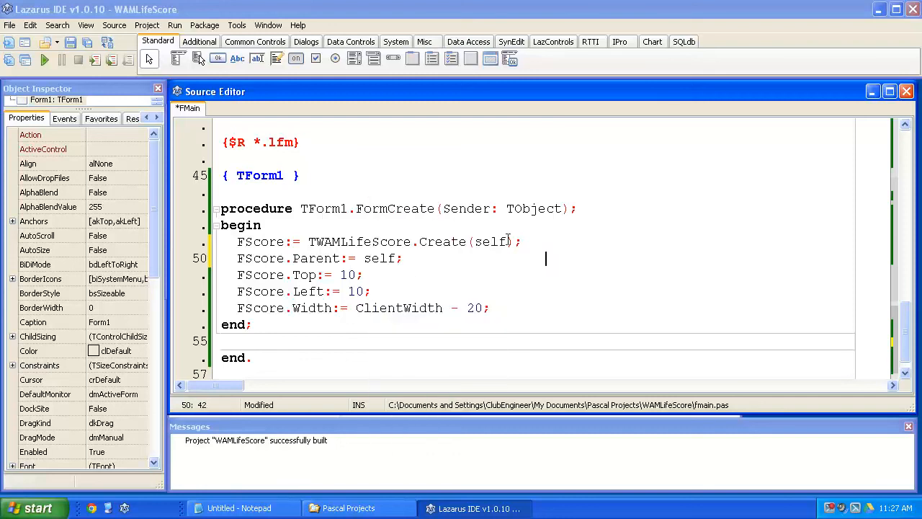
left_click(386, 258)
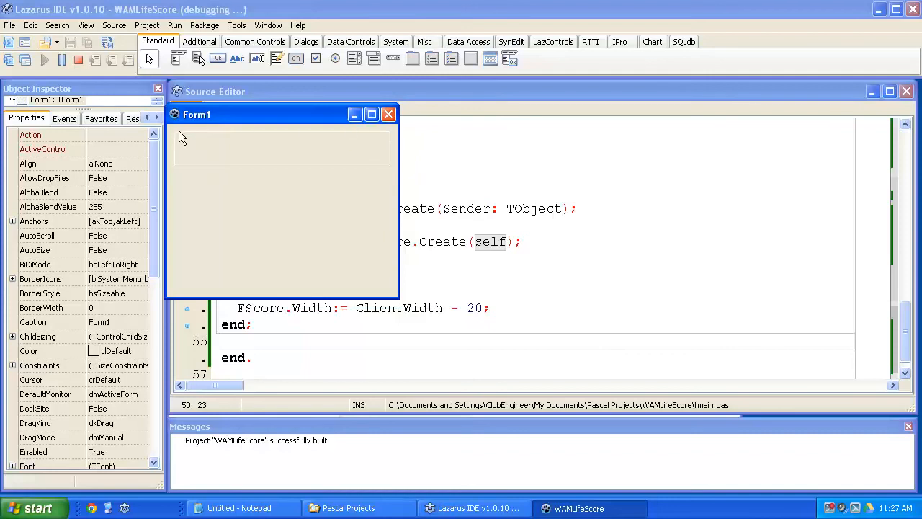
mouse_move(389, 135)
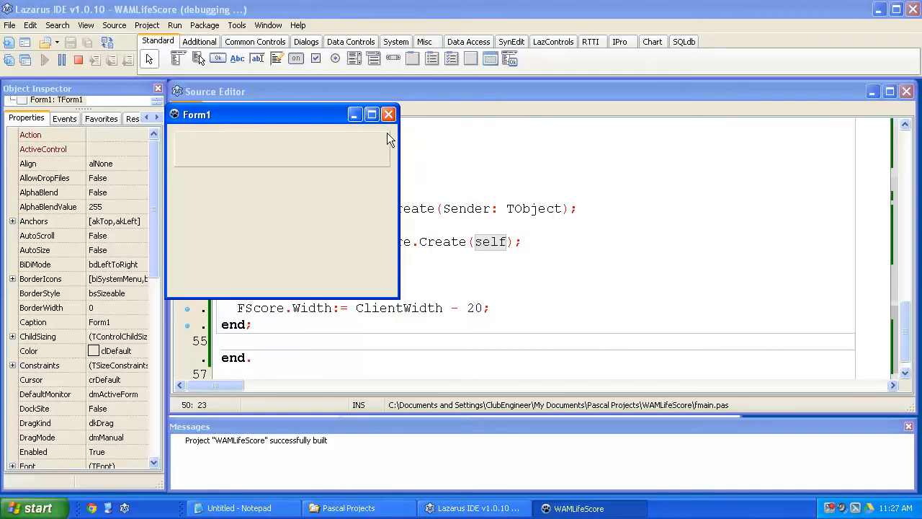
mouse_move(389, 153)
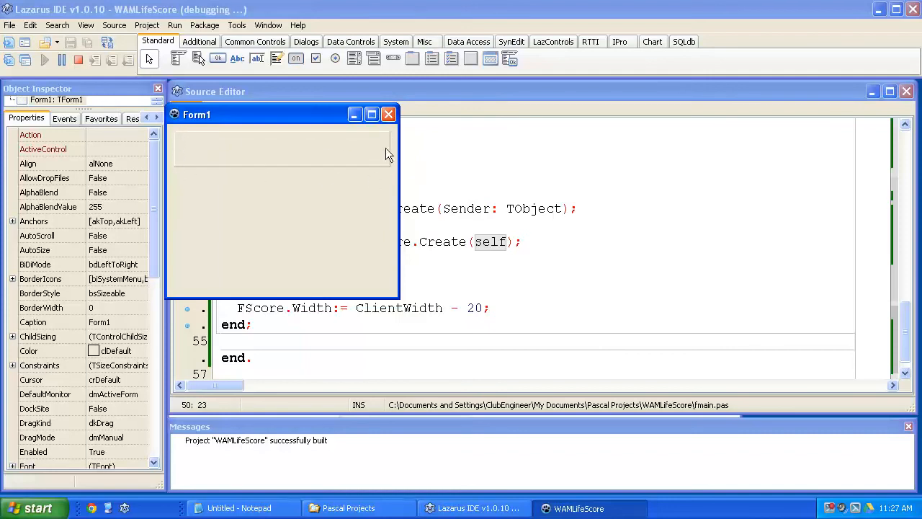
mouse_move(389, 116)
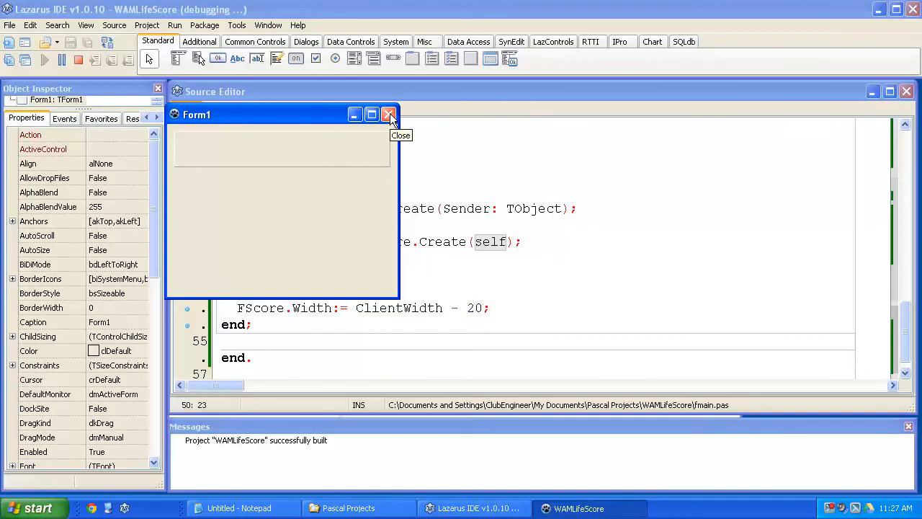
Close the running Form1 after seeing the score panel along its top.
left_click(389, 115)
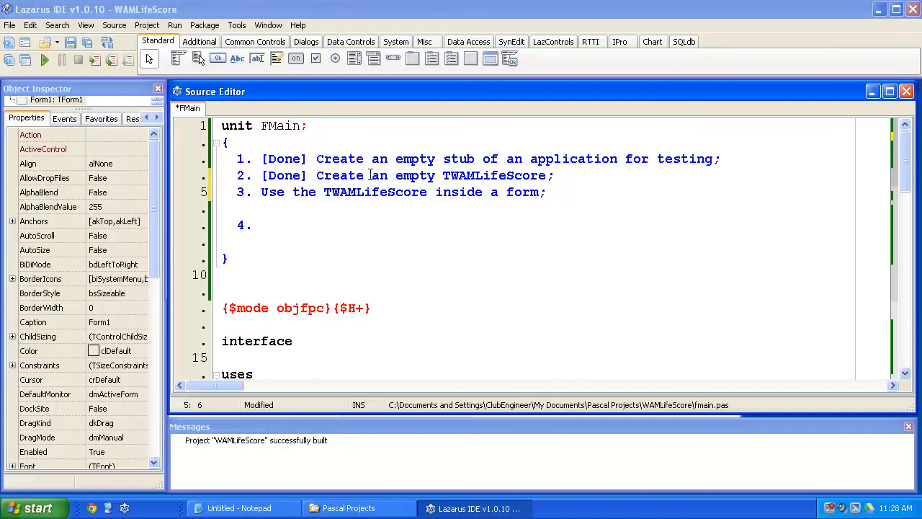
Mark plan item 3 in the header comment with [Done].
type("[Done]")
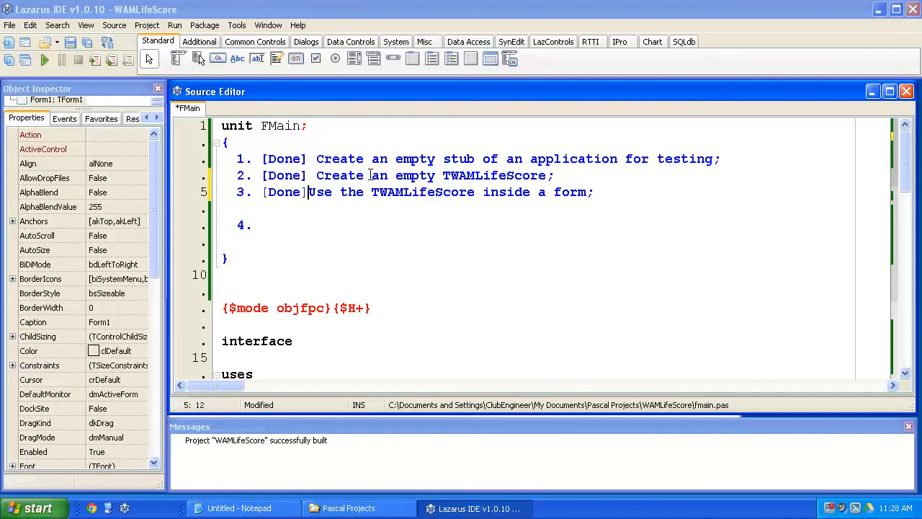